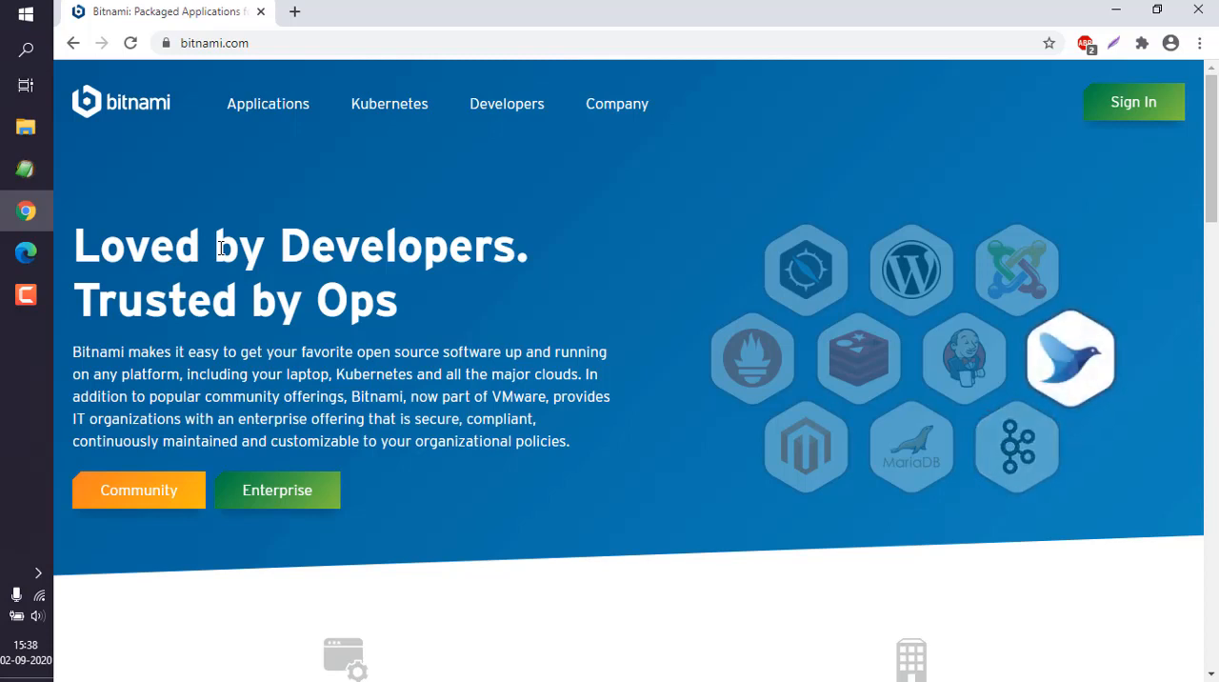
{"action": "mouse_move", "coordinate": [121, 102]}
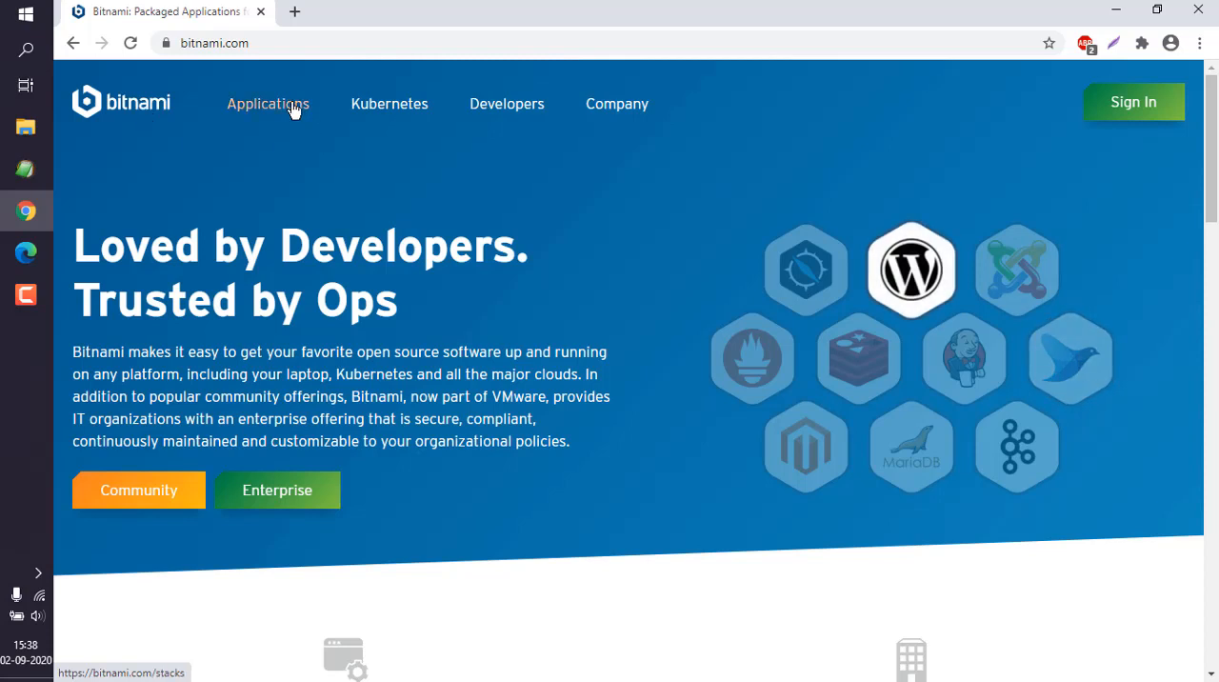
Open Bitnami's Application Catalog and scroll down until the Ghost card is visible.
{"action": "left_click", "coordinate": [268, 103]}
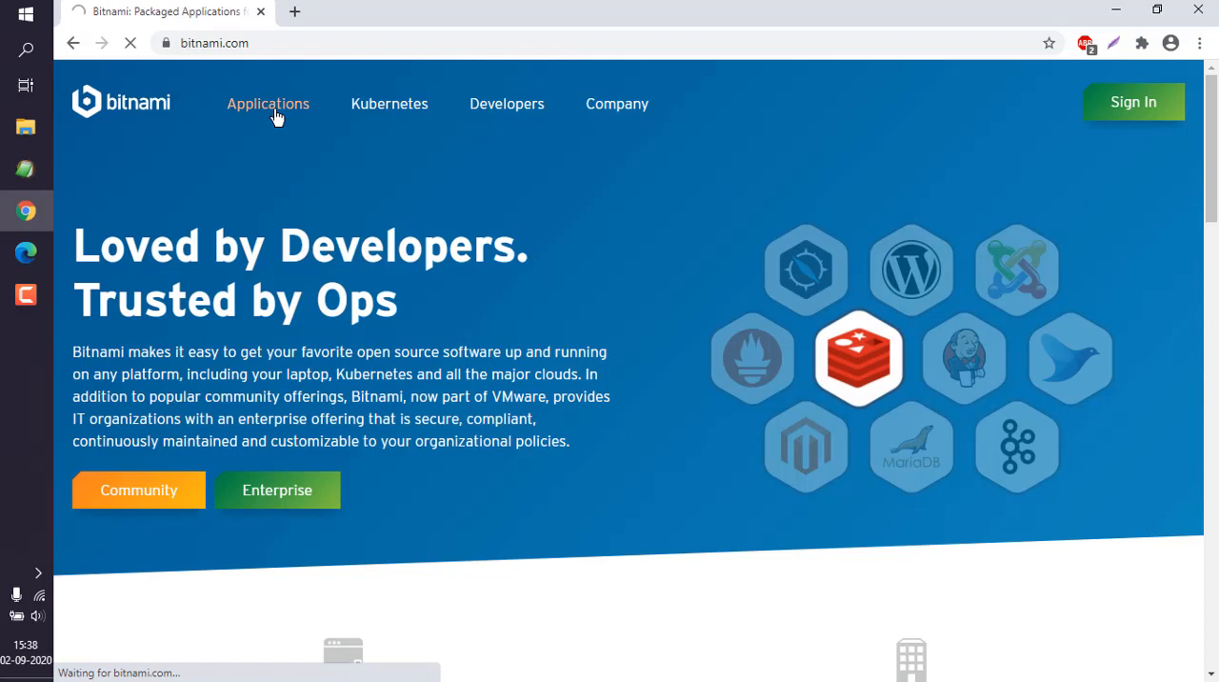
{"action": "left_click", "coordinate": [268, 103]}
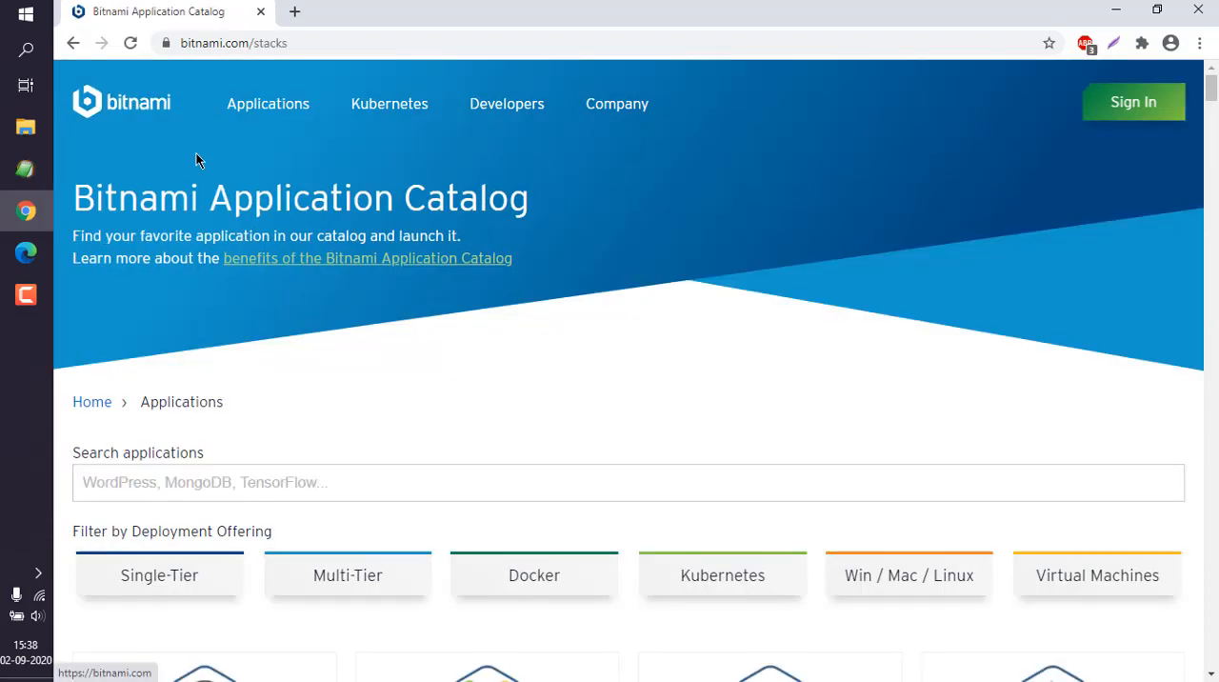
{"action": "scroll", "scroll_direction": "down", "scroll_amount": 3}
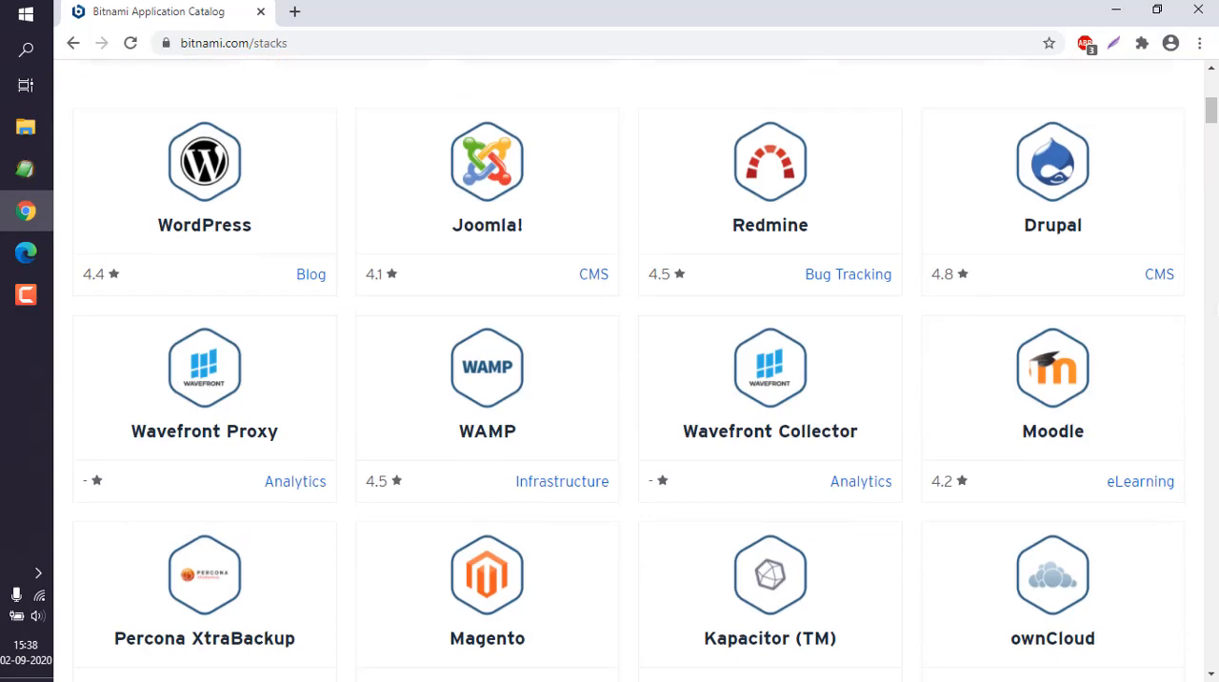
{"action": "scroll", "scroll_direction": "down", "scroll_amount": 3}
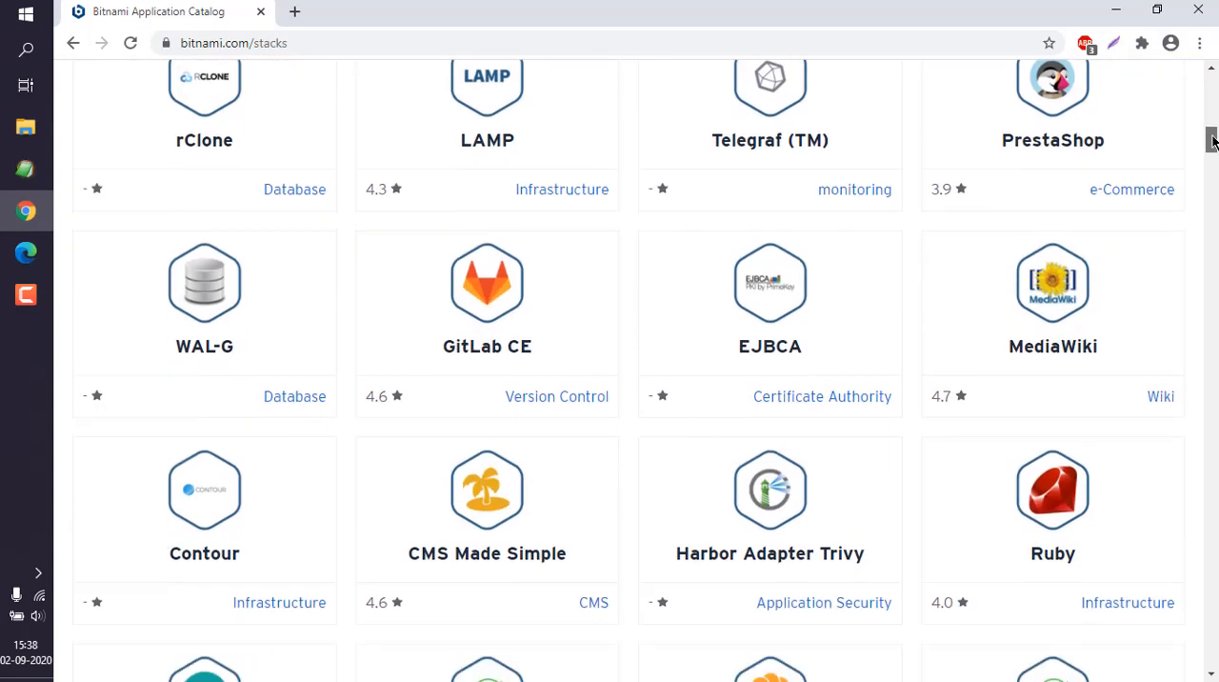
{"action": "scroll", "scroll_direction": "down", "scroll_amount": 3}
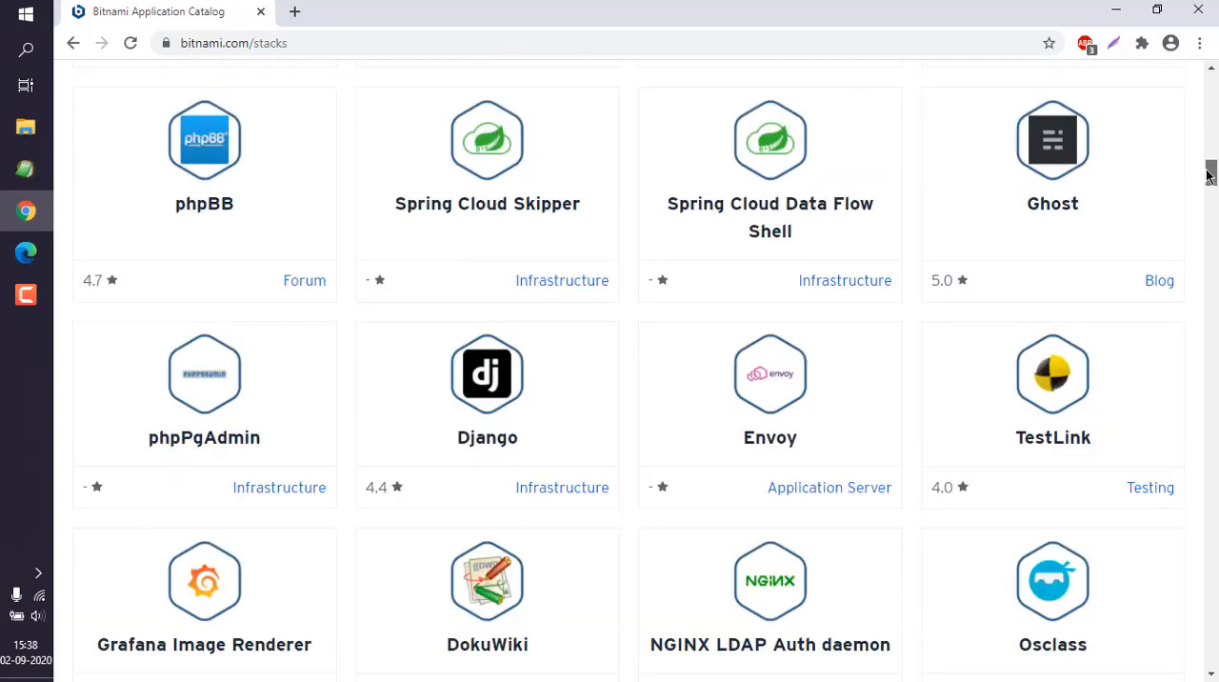
{"action": "mouse_move", "coordinate": [1053, 203]}
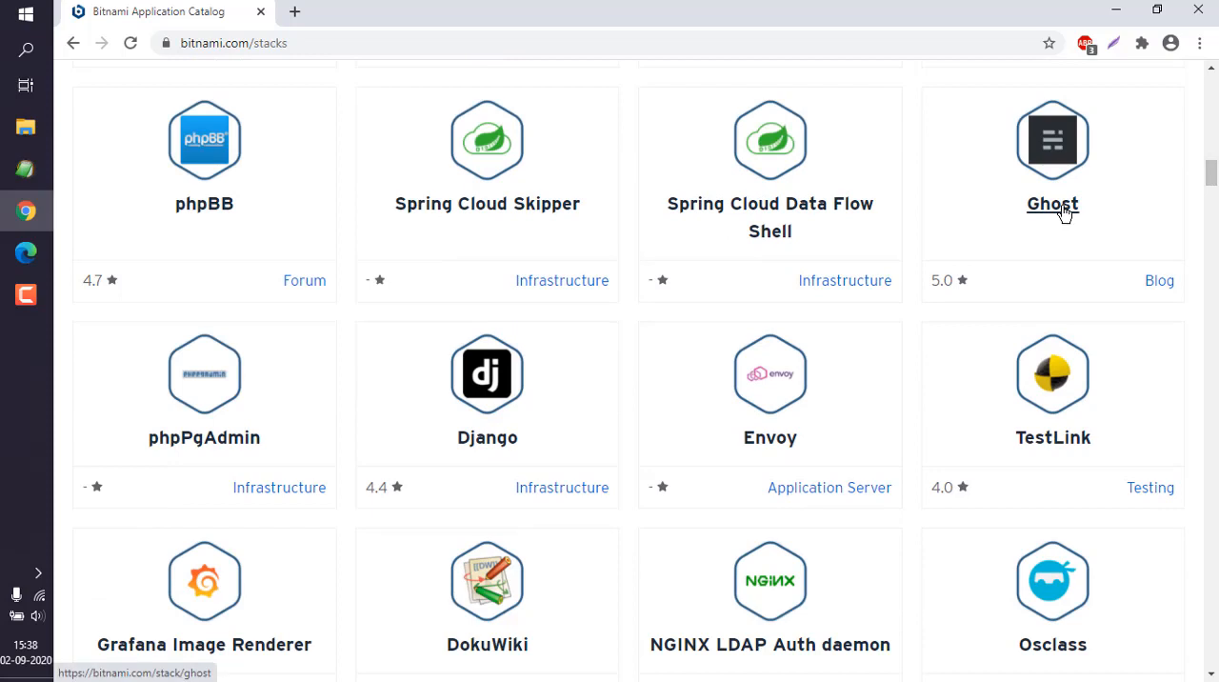
{"action": "mouse_move", "coordinate": [1129, 287]}
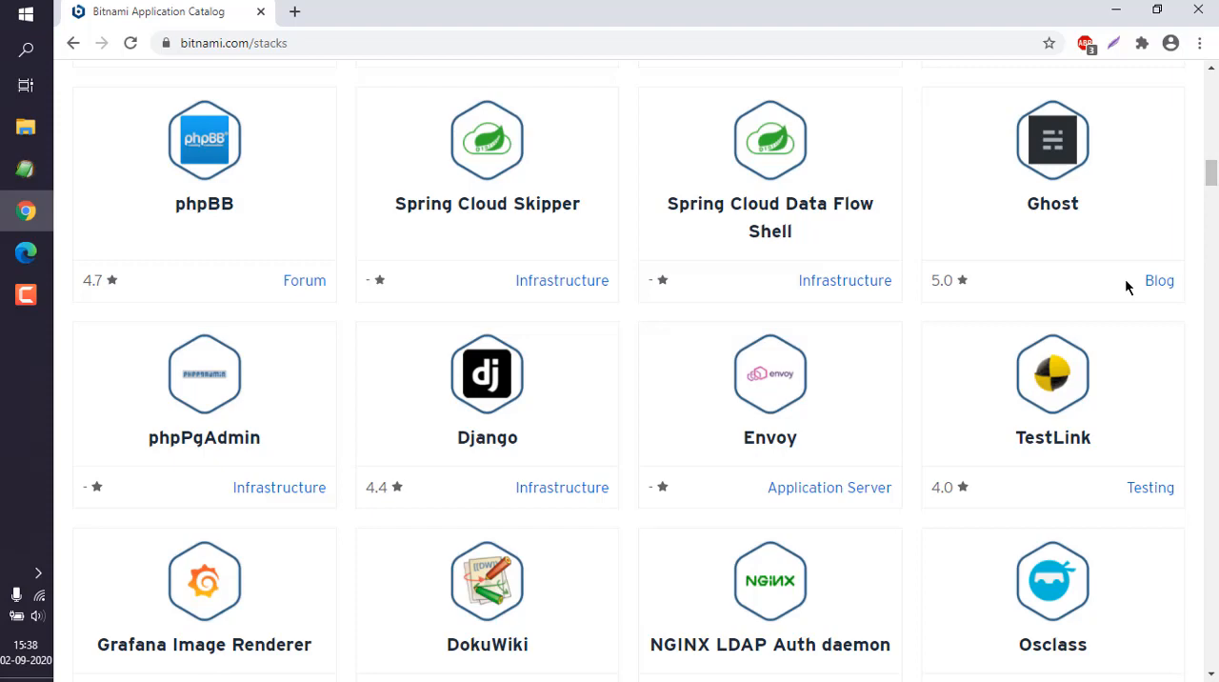
Open the Ghost stack page and scroll to its Deployment Offering section.
{"action": "left_click", "coordinate": [1052, 203]}
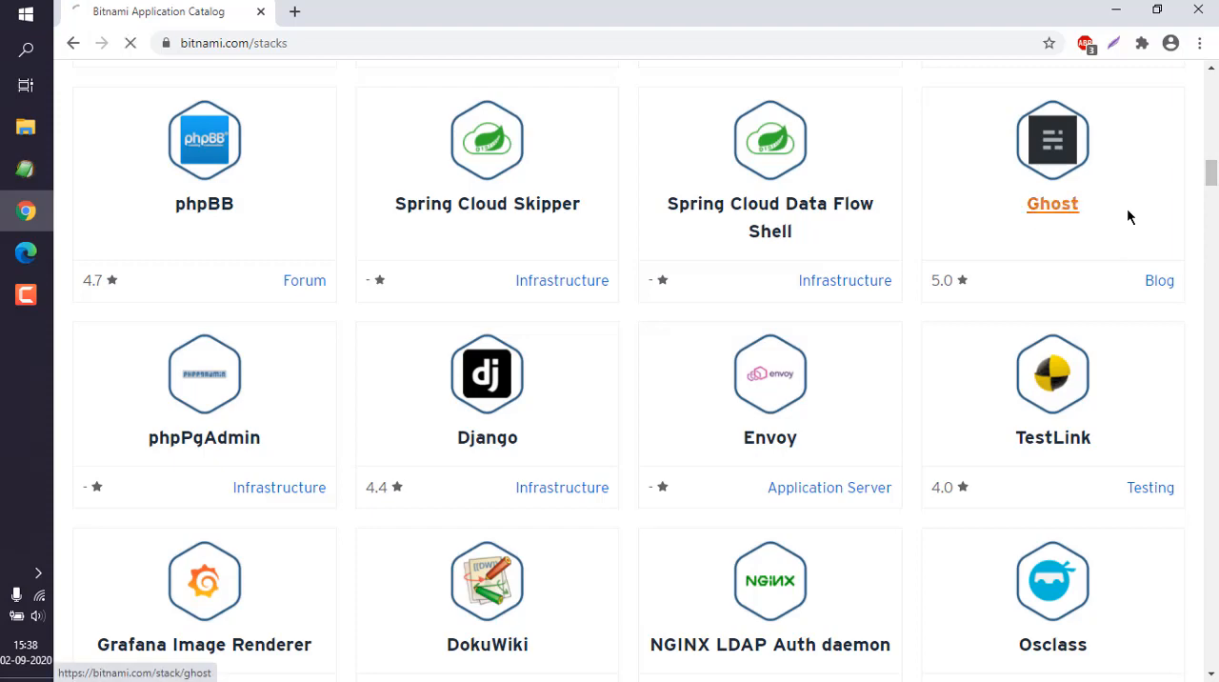
{"action": "left_click", "coordinate": [1053, 204]}
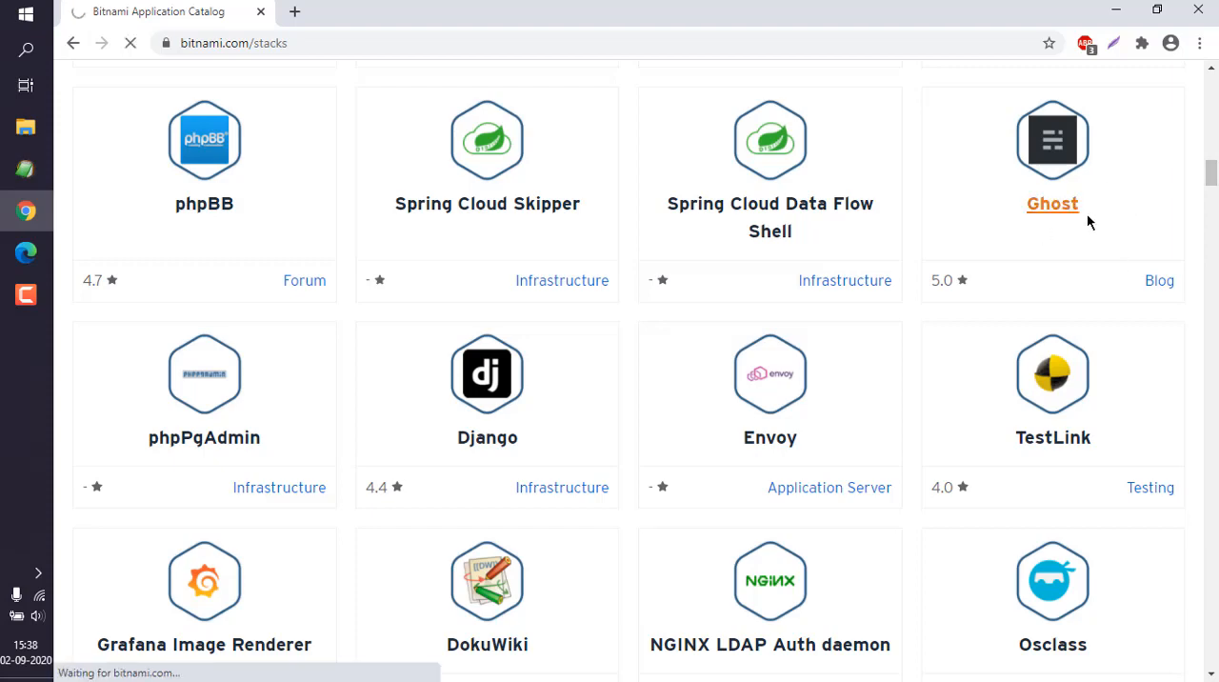
{"action": "left_click", "coordinate": [1052, 204]}
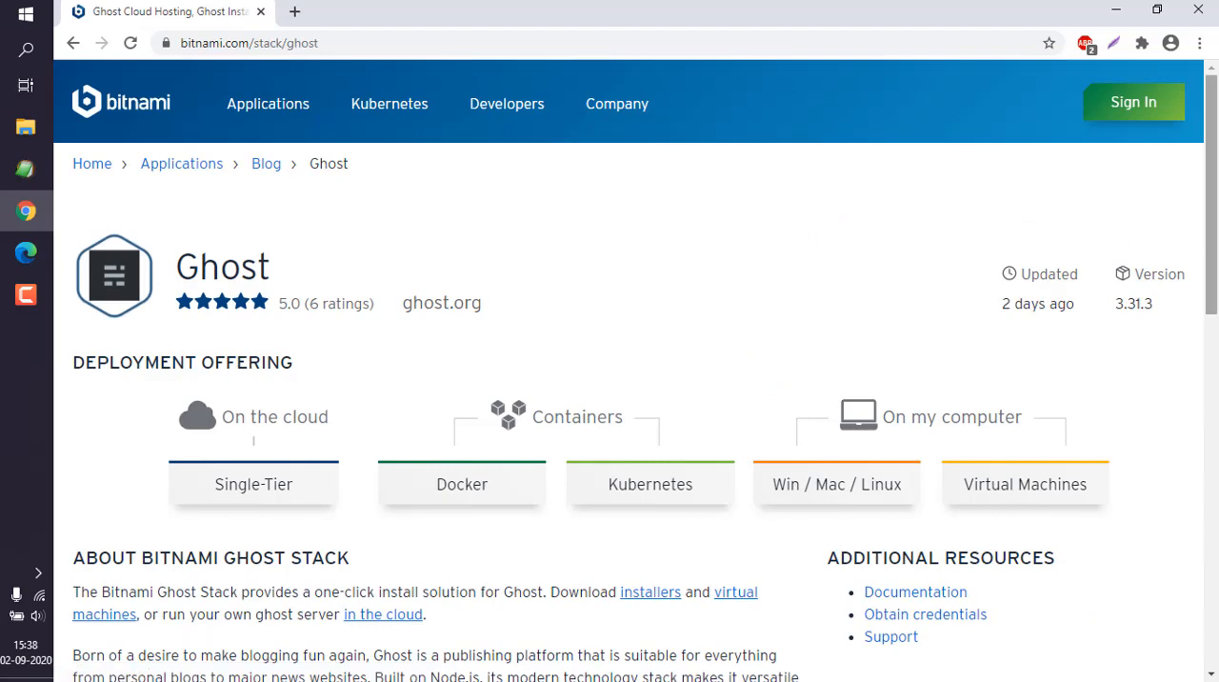
{"action": "scroll", "scroll_direction": "down", "scroll_amount": 3}
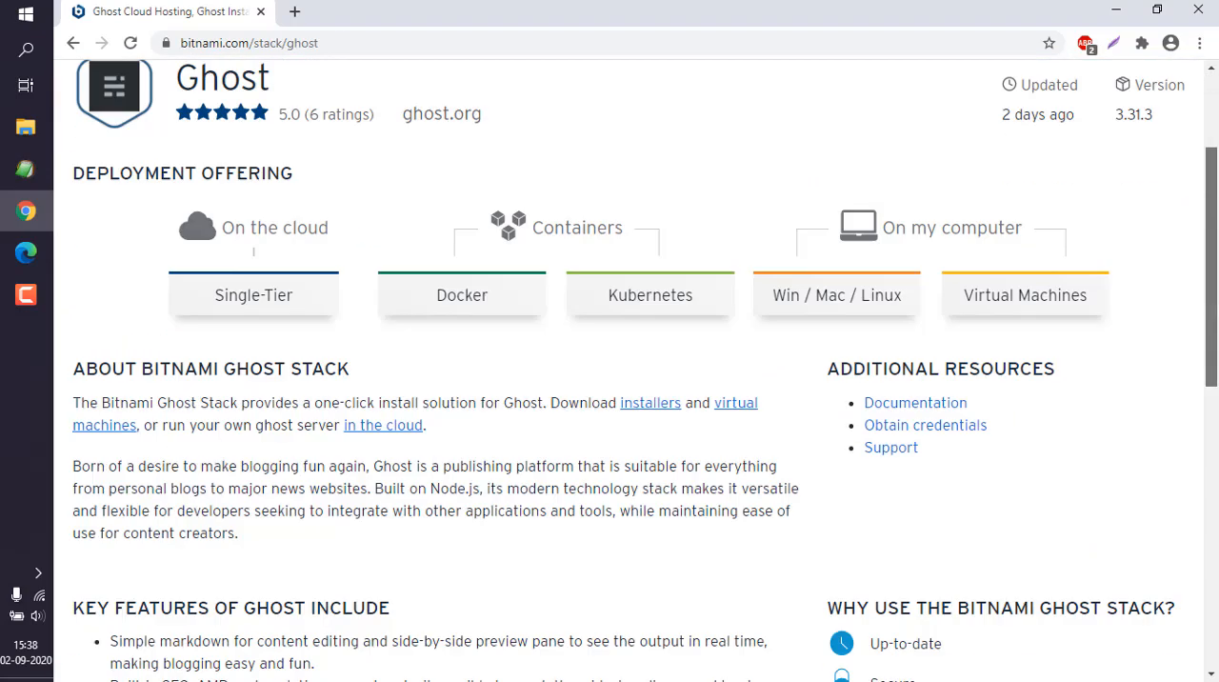
{"action": "scroll", "scroll_direction": "down", "scroll_amount": 3}
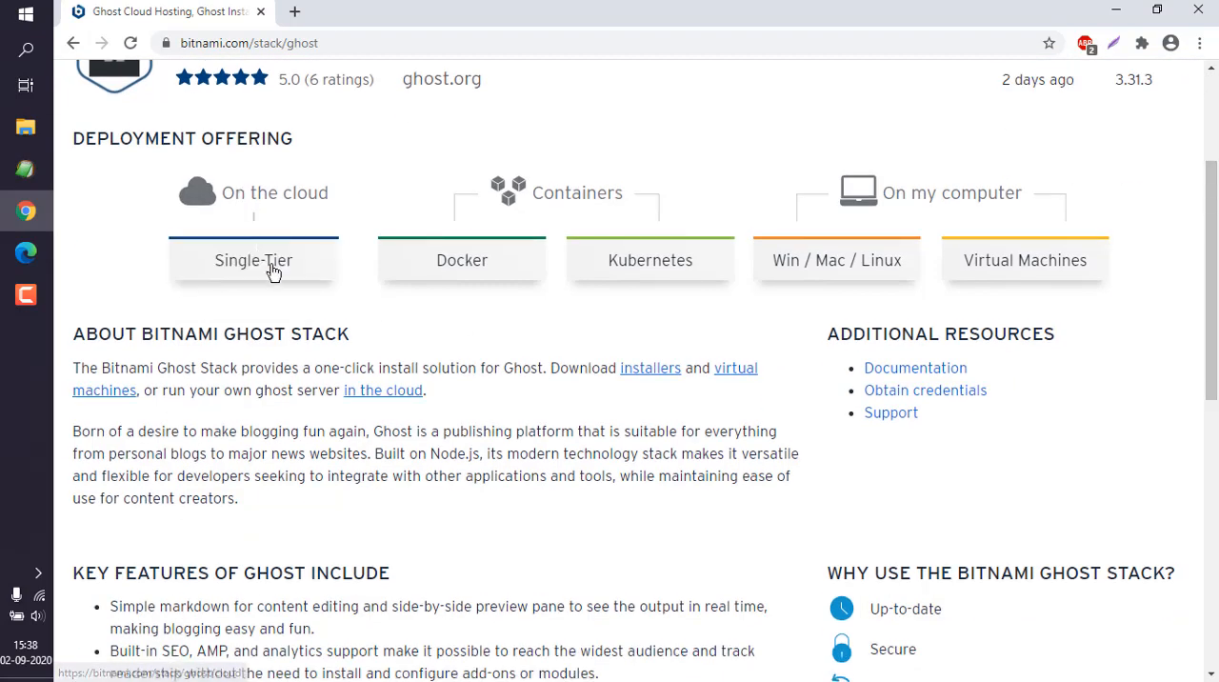
Choose the Win / Mac / Linux deployment offering for Ghost.
{"action": "left_click", "coordinate": [462, 260]}
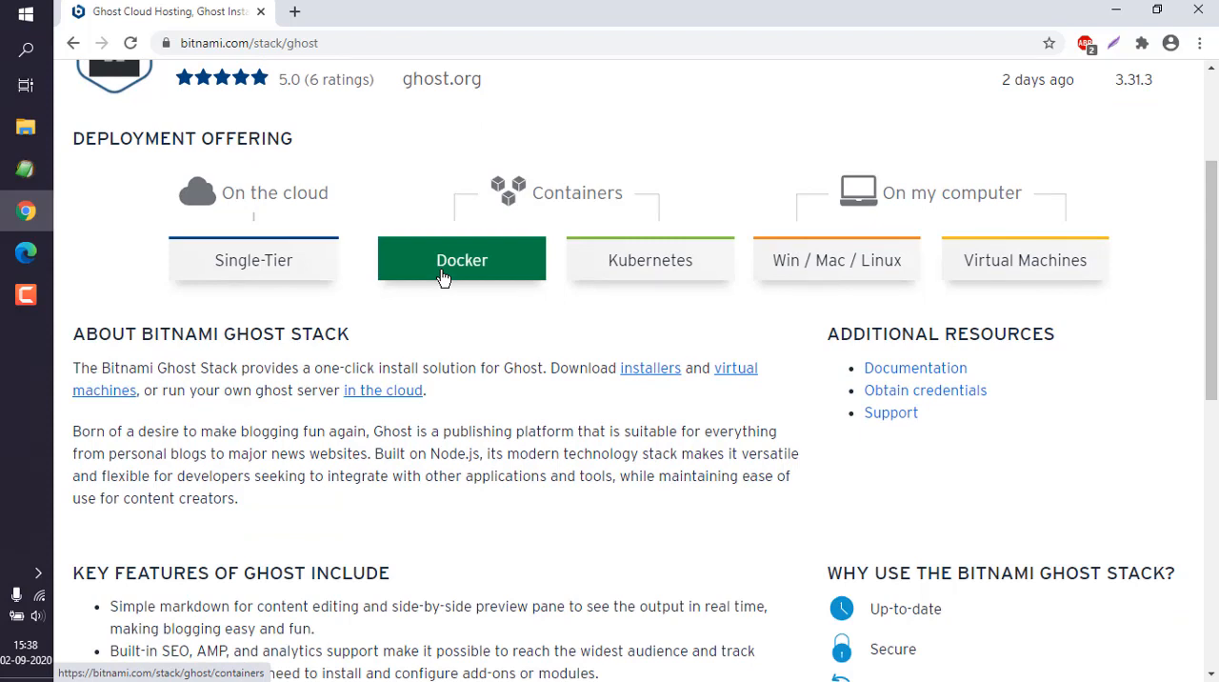
{"action": "left_click", "coordinate": [836, 260]}
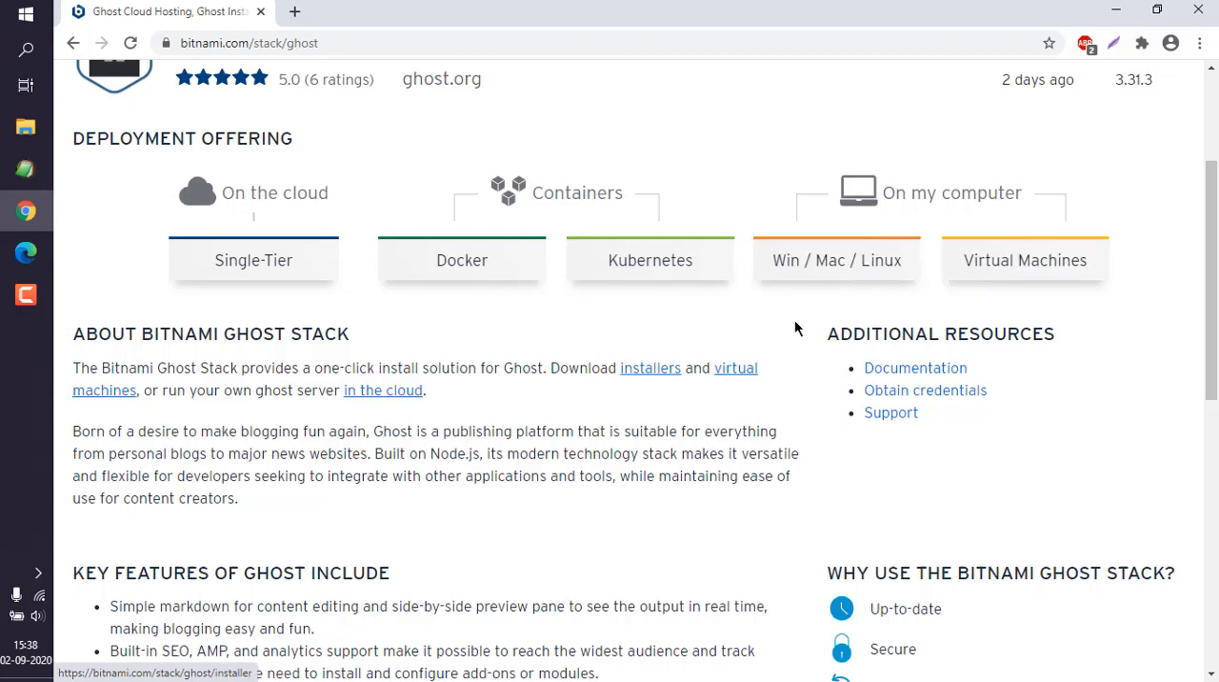
{"action": "left_click", "coordinate": [837, 261]}
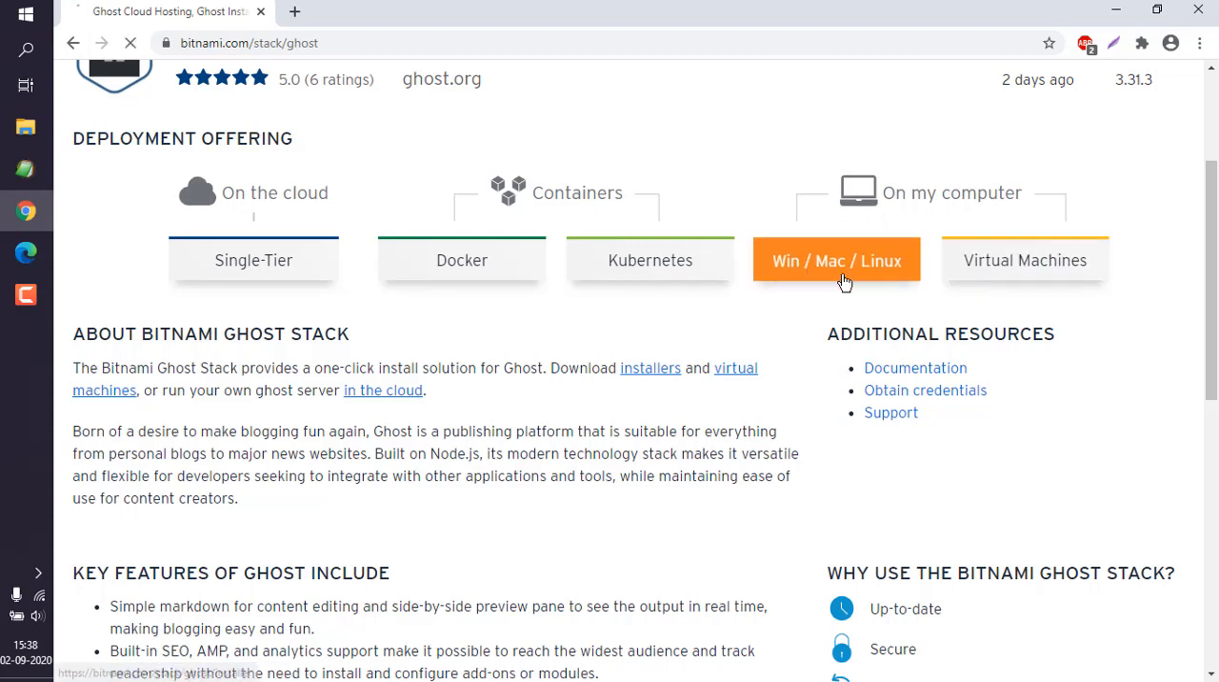
Load the Ghost installers page and scroll to the Windows, OS X and Linux downloads.
{"action": "left_click", "coordinate": [836, 260]}
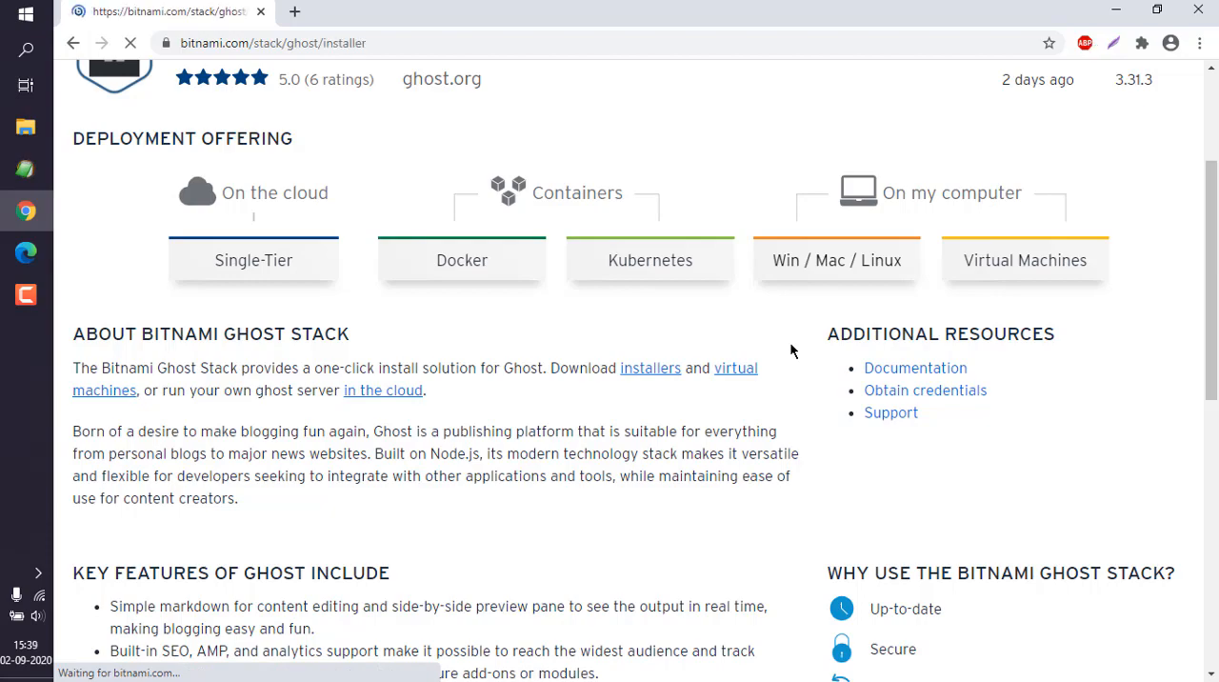
{"action": "left_click", "coordinate": [835, 260]}
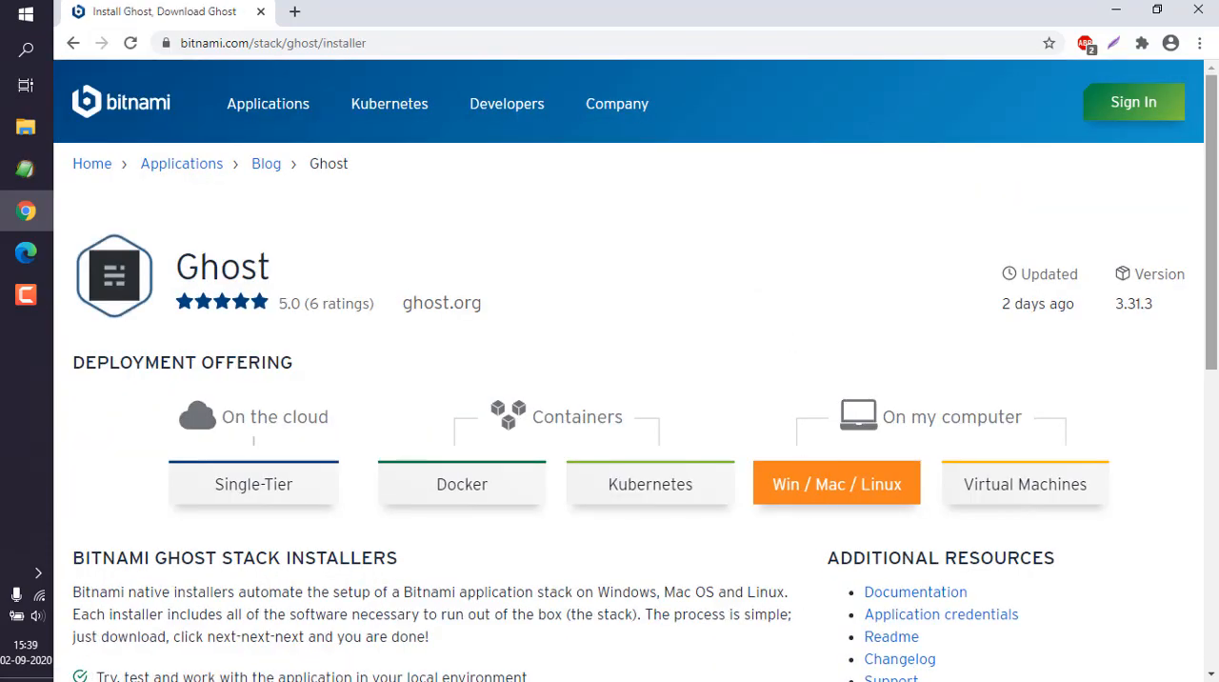
{"action": "scroll", "scroll_direction": "down", "scroll_amount": 3}
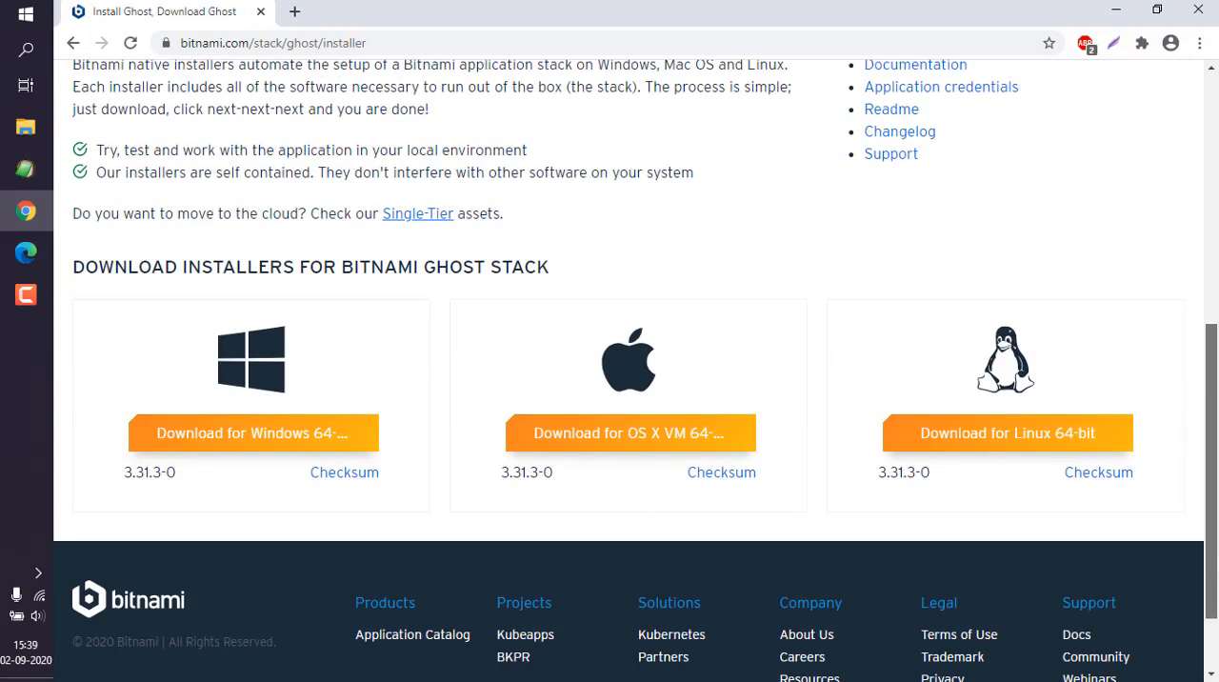
{"action": "scroll", "scroll_direction": "down", "scroll_amount": 3}
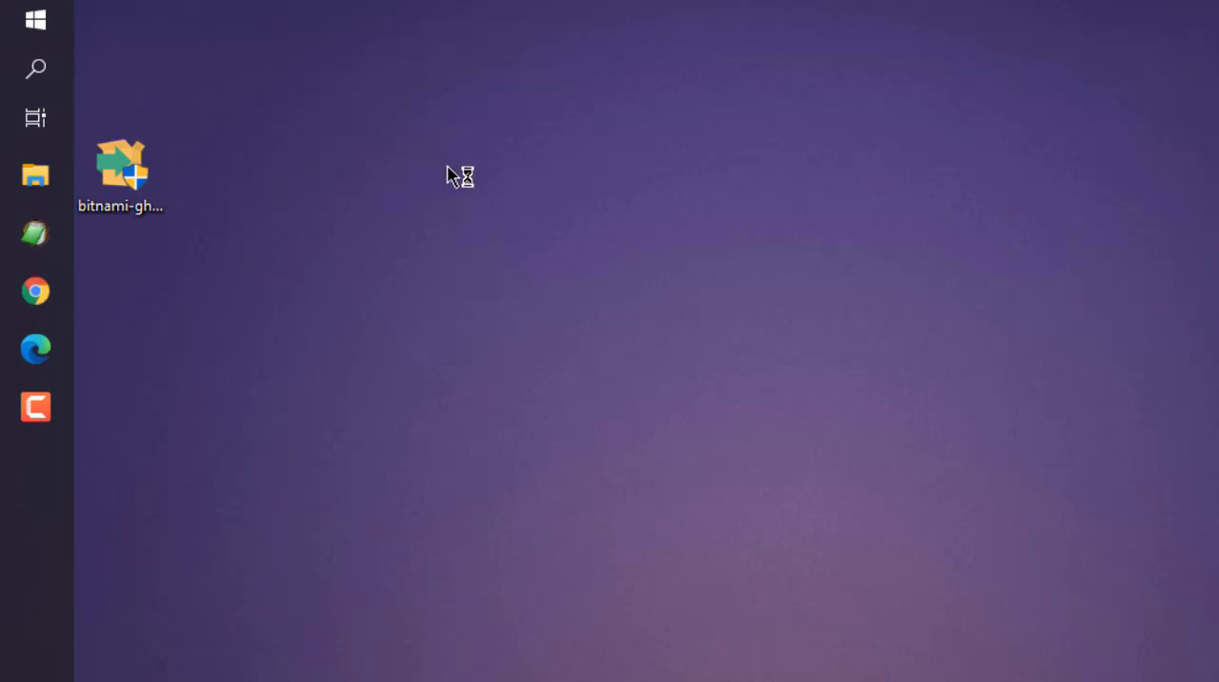
{"action": "mouse_move", "coordinate": [334, 173]}
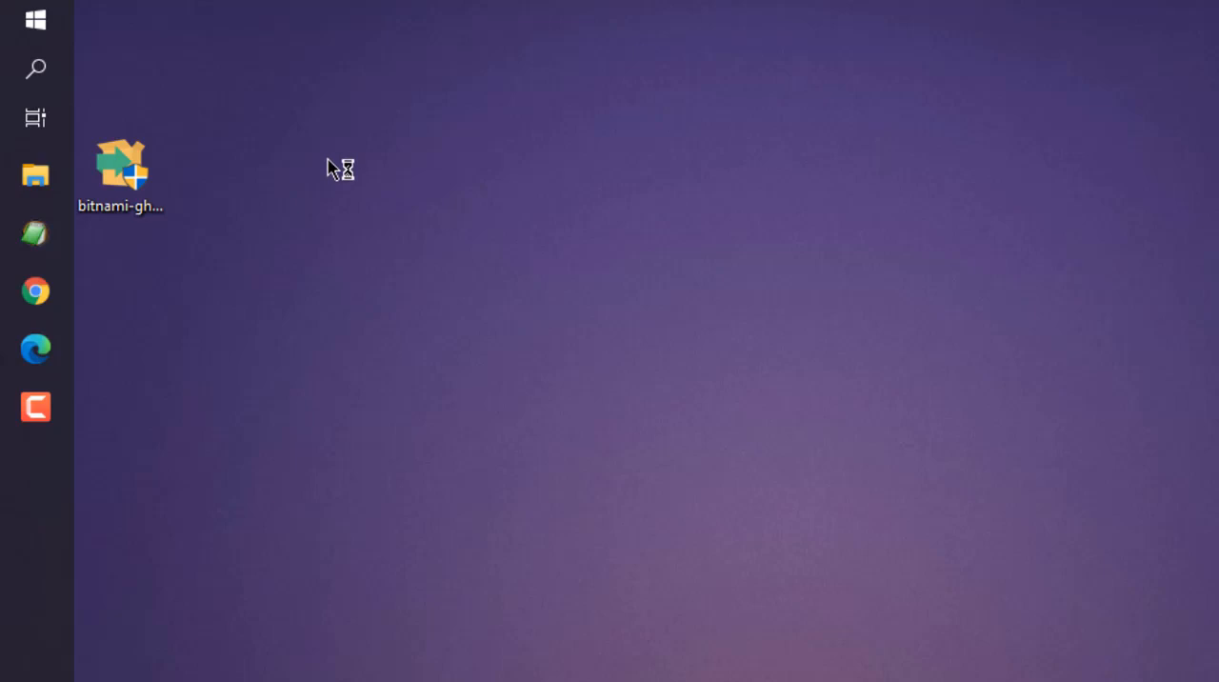
{"action": "mouse_move", "coordinate": [339, 160]}
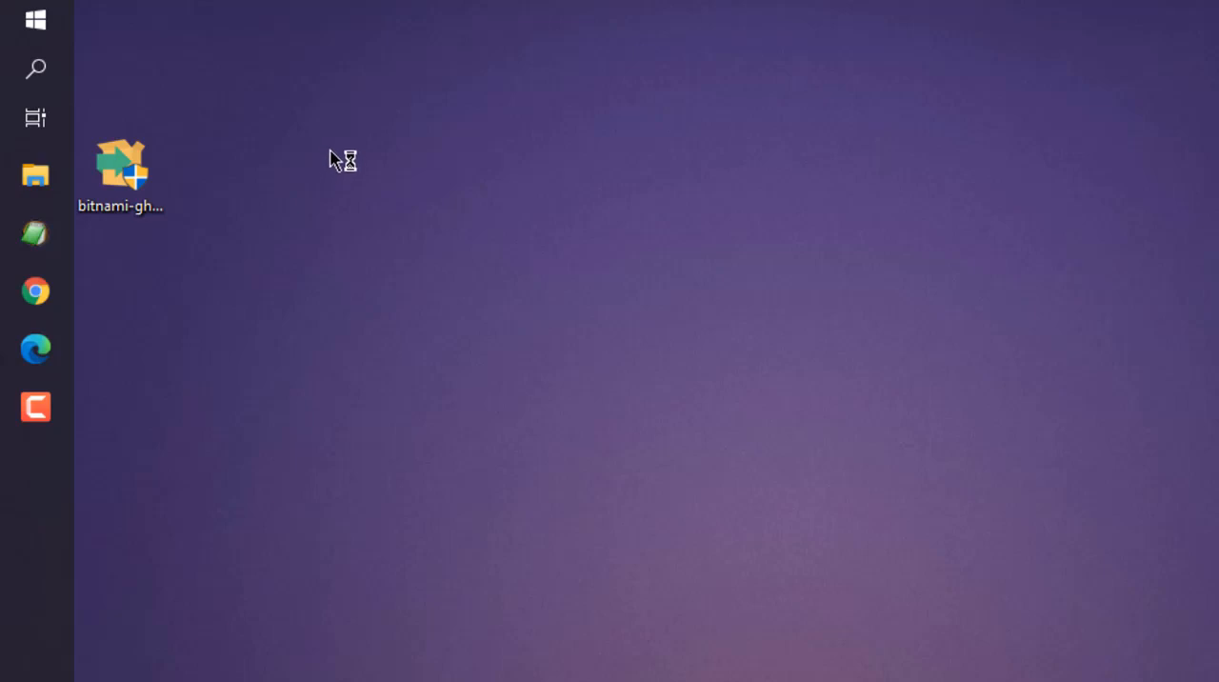
Run the downloaded bitnami-ghost installer from the desktop.
{"action": "left_click", "coordinate": [121, 171]}
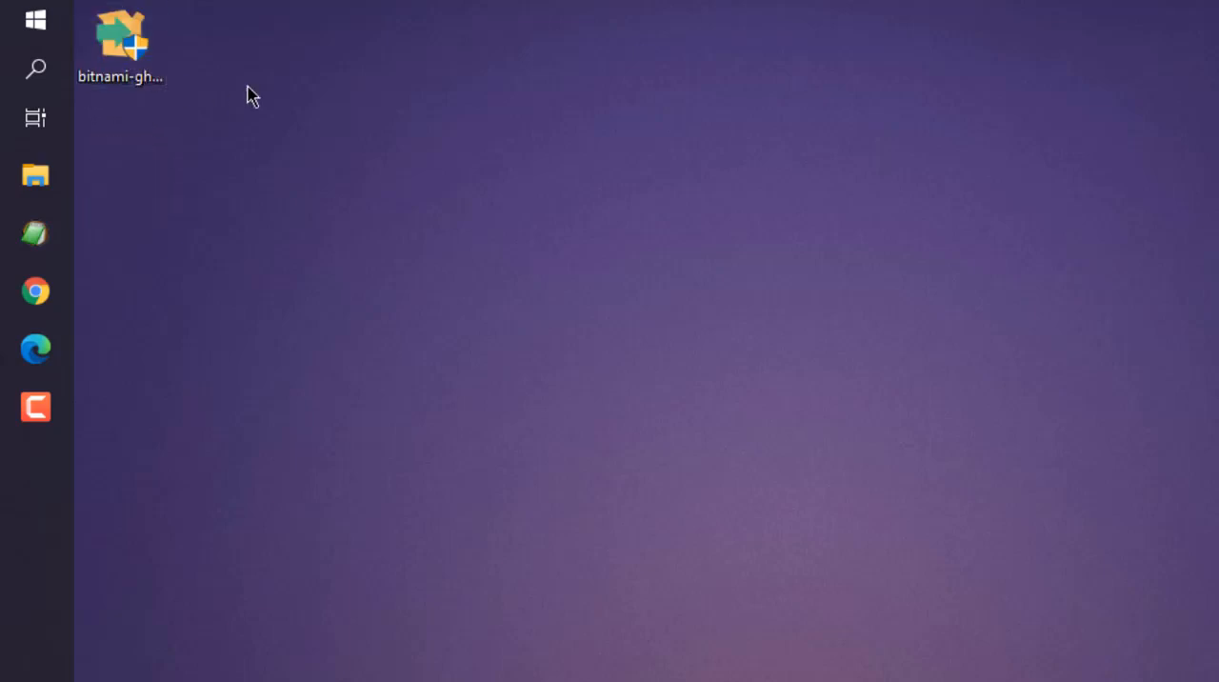
{"action": "mouse_move", "coordinate": [268, 117]}
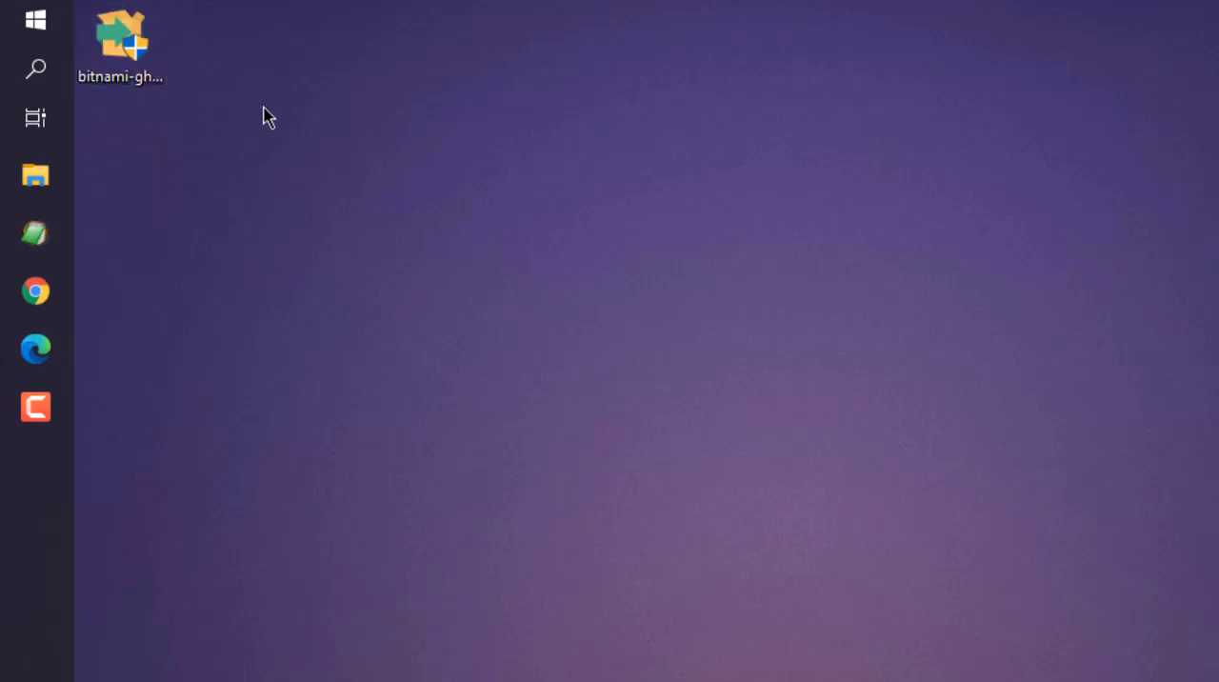
{"action": "mouse_move", "coordinate": [895, 266]}
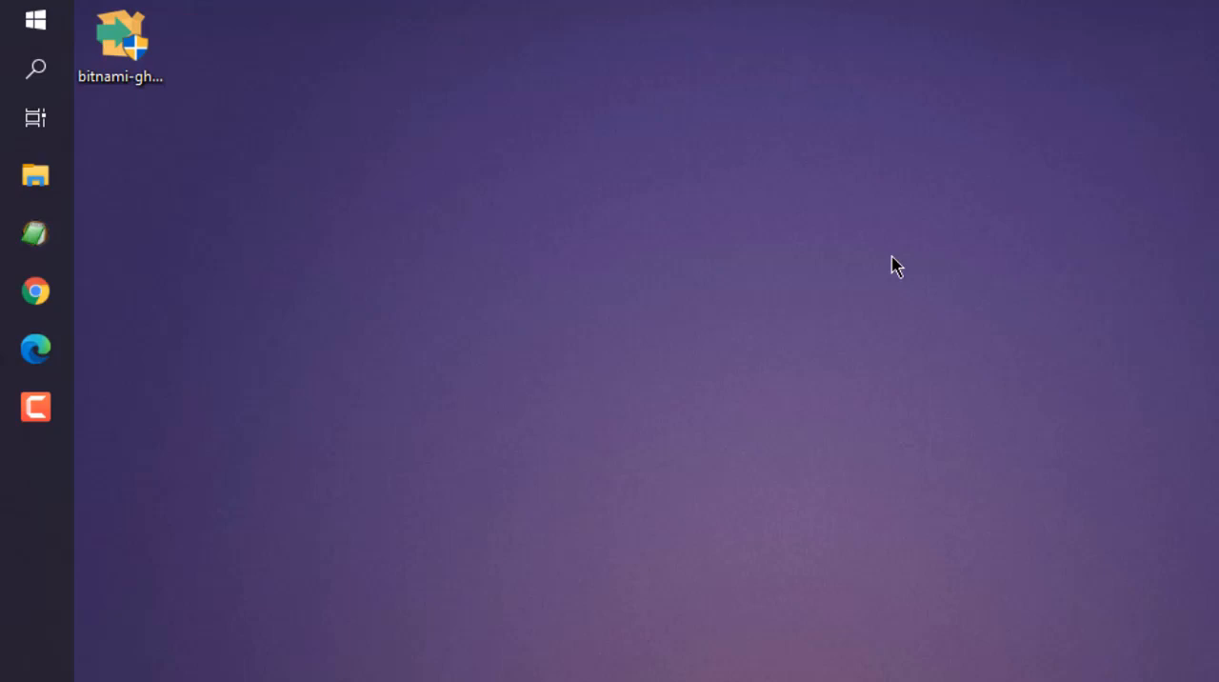
{"action": "mouse_move", "coordinate": [609, 248]}
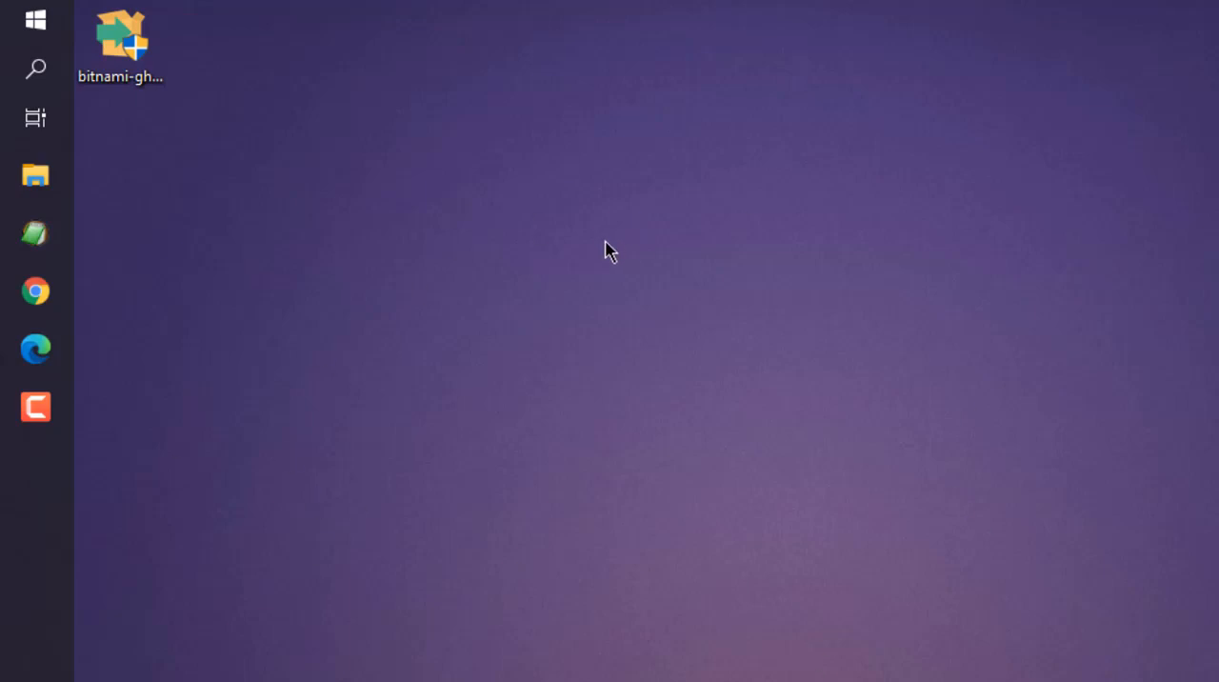
{"action": "double_click", "coordinate": [120, 33]}
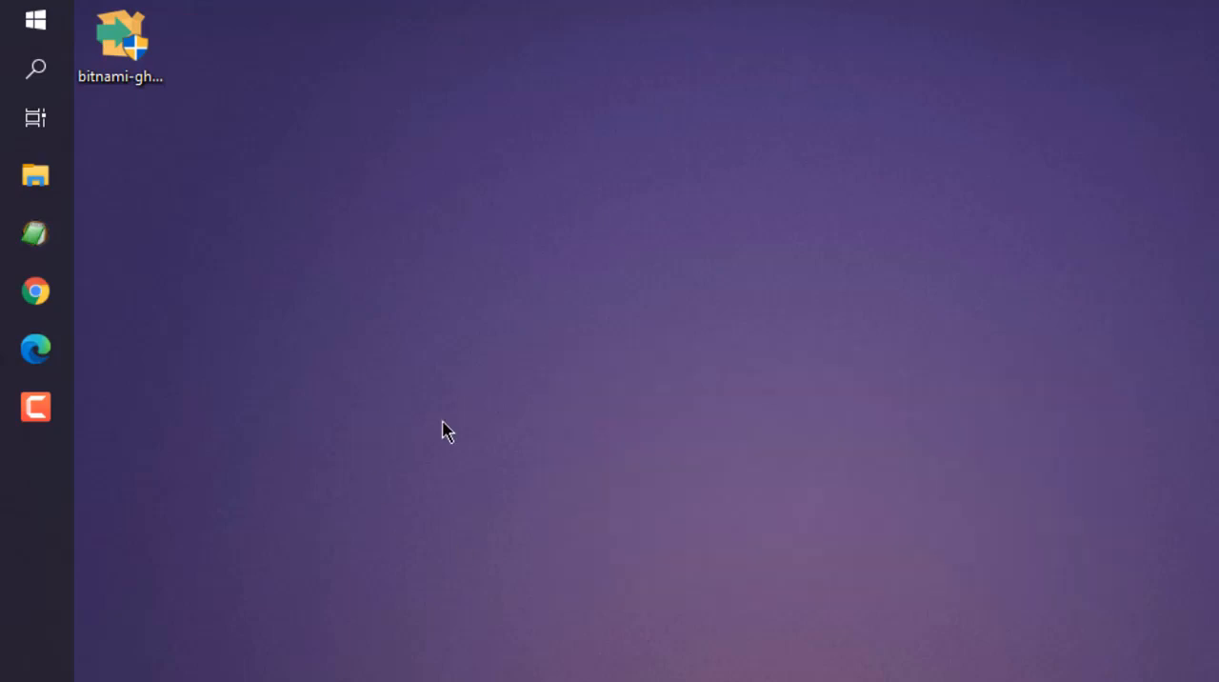
{"action": "double_click", "coordinate": [120, 35]}
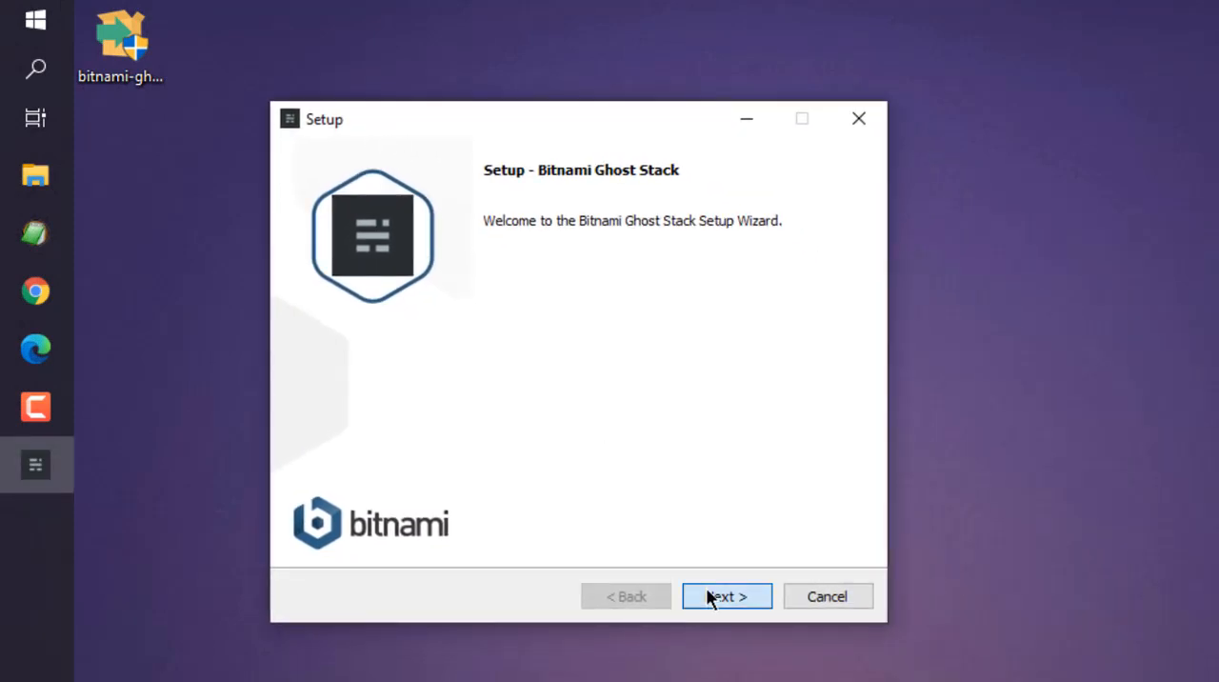
Go back from the admin account page and set the installation folder to E:\Bitnami\ghost.
{"action": "left_click", "coordinate": [727, 595]}
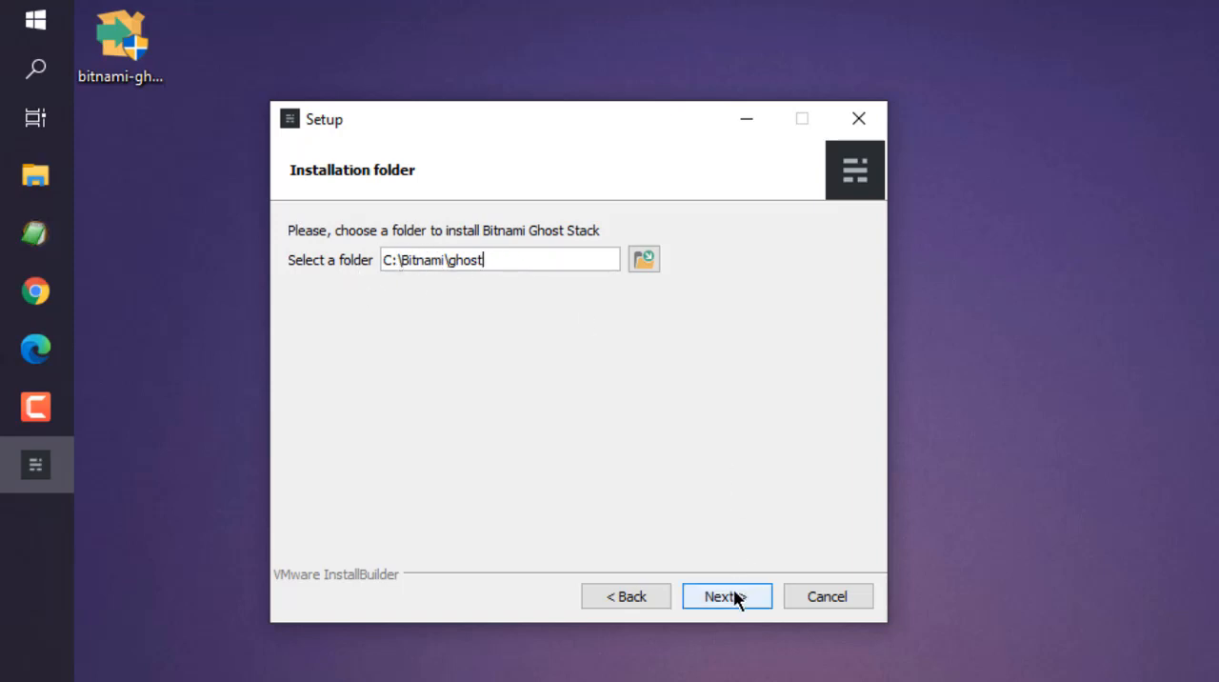
{"action": "left_click", "coordinate": [727, 595]}
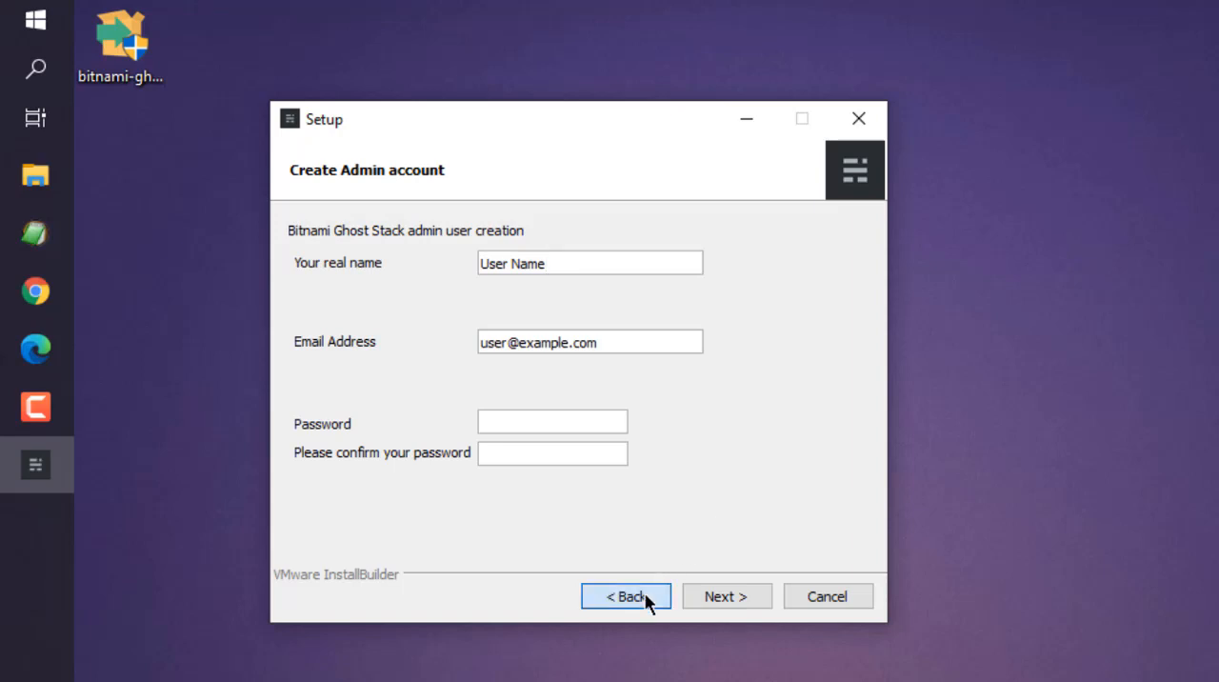
{"action": "left_click", "coordinate": [624, 596]}
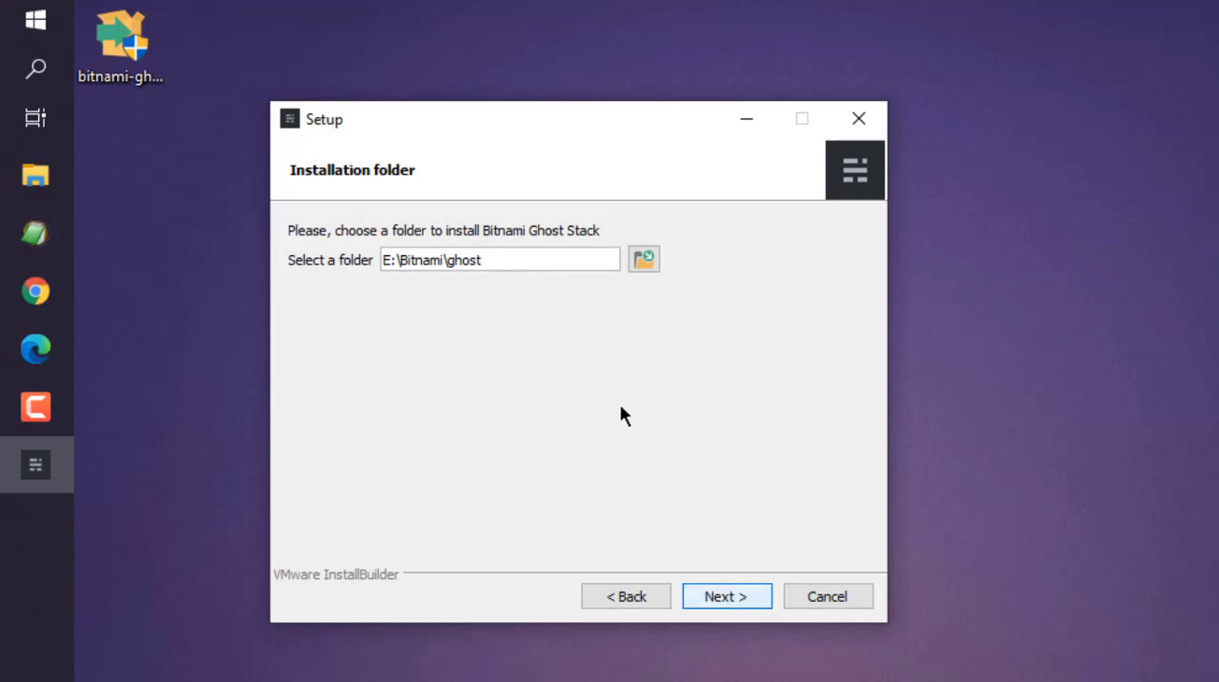
{"action": "left_click", "coordinate": [725, 596]}
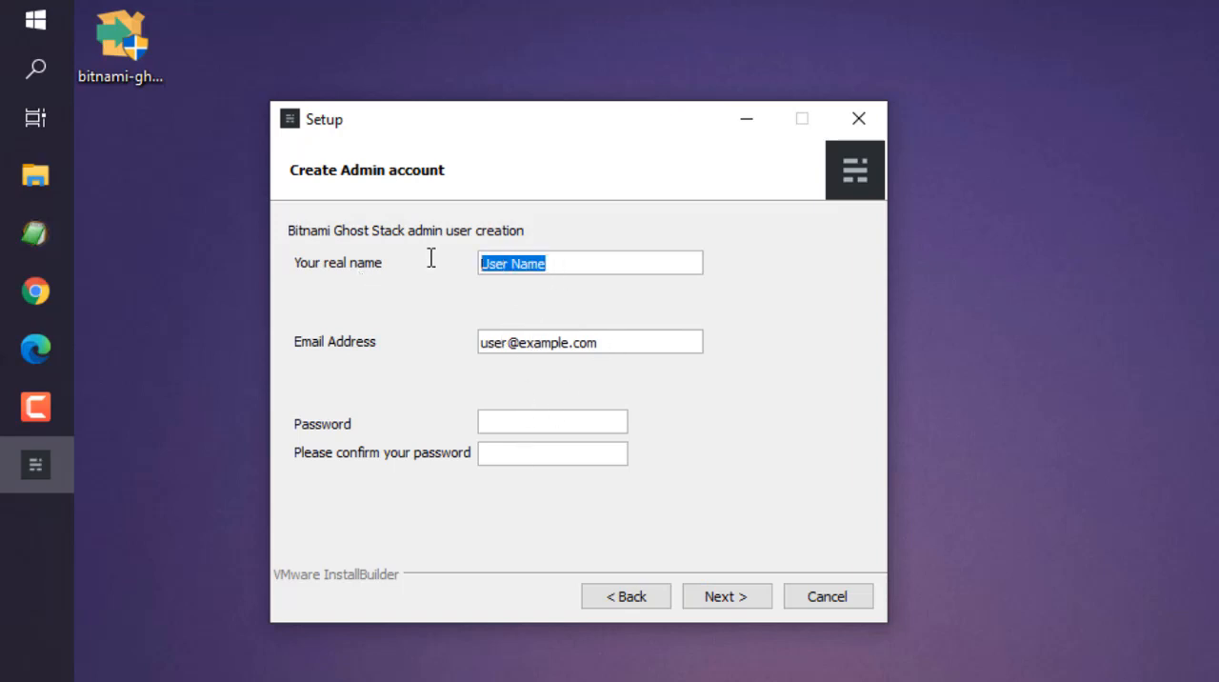
{"action": "type", "text": "Mahesh"}
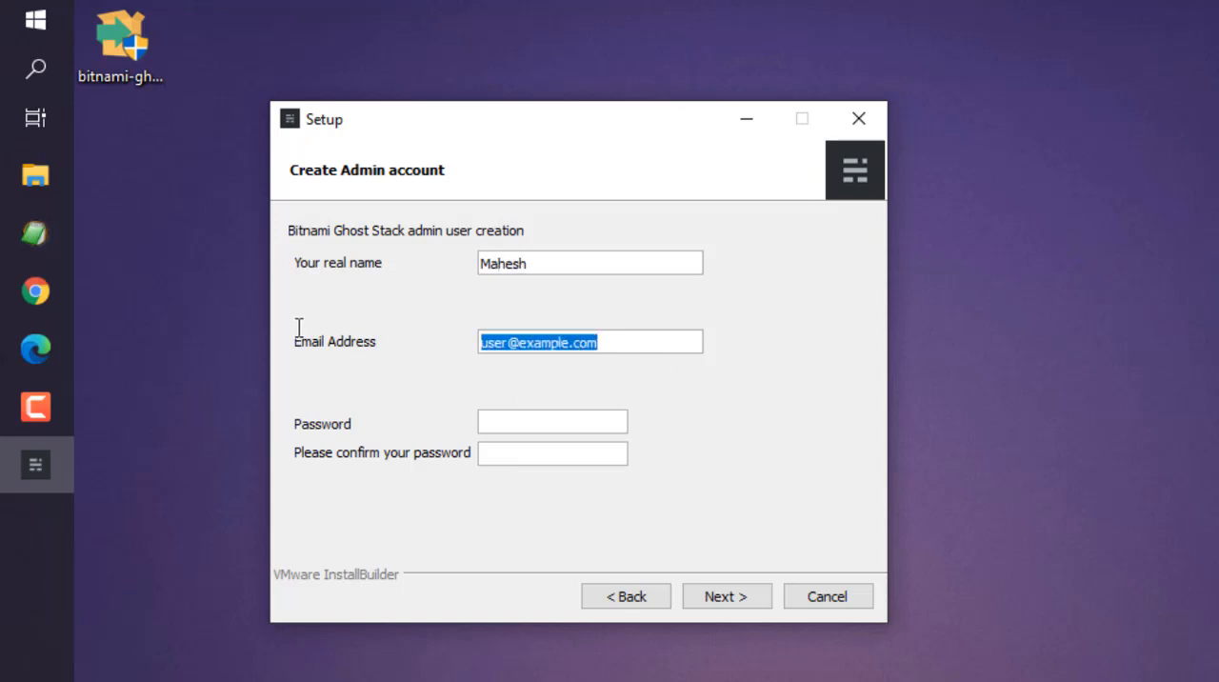
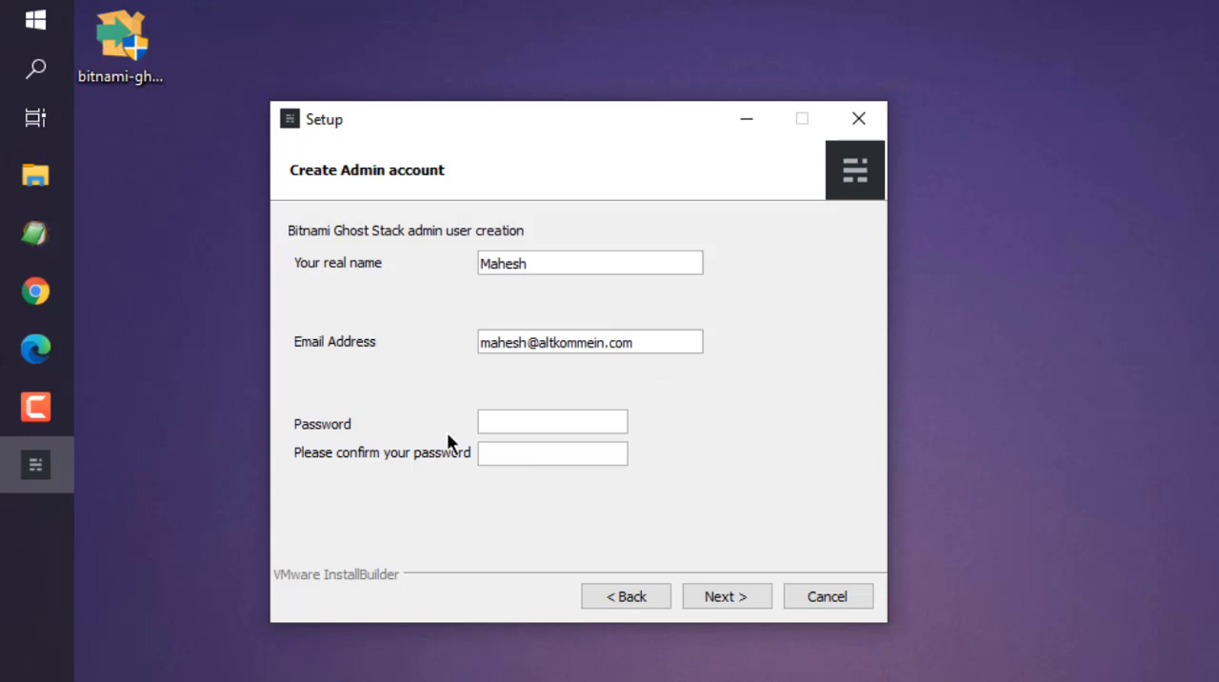
{"action": "type", "text": "•"}
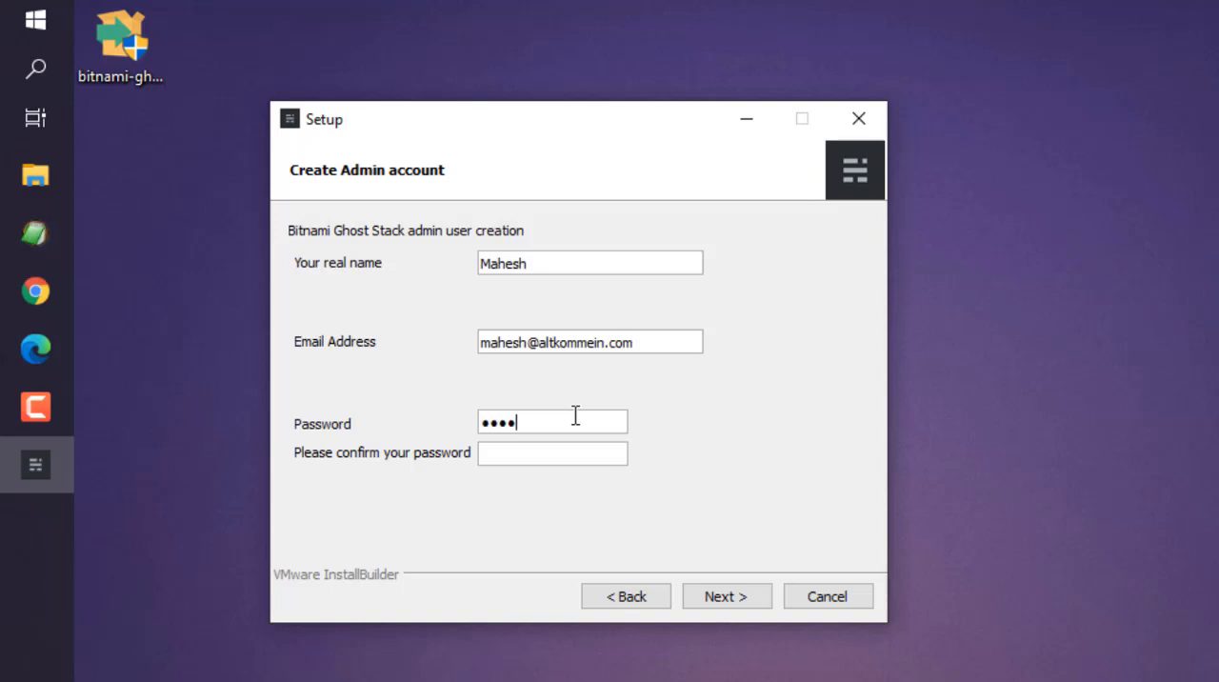
{"action": "type", "text": "••••"}
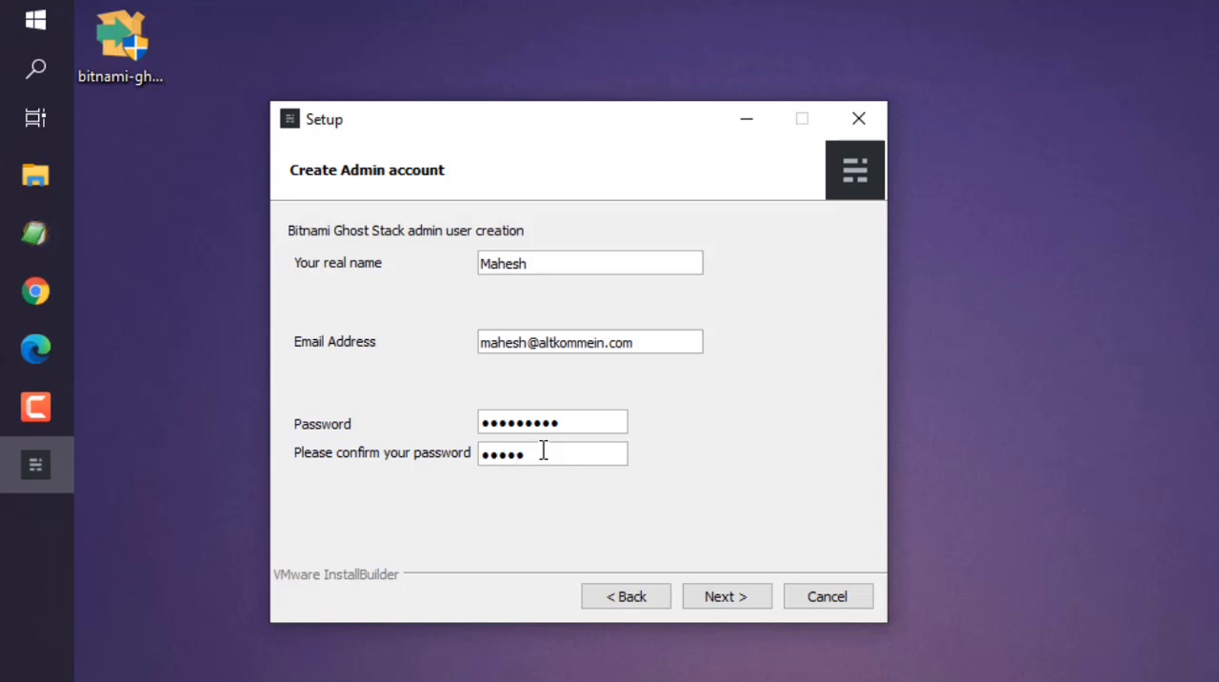
{"action": "type", "text": "••••"}
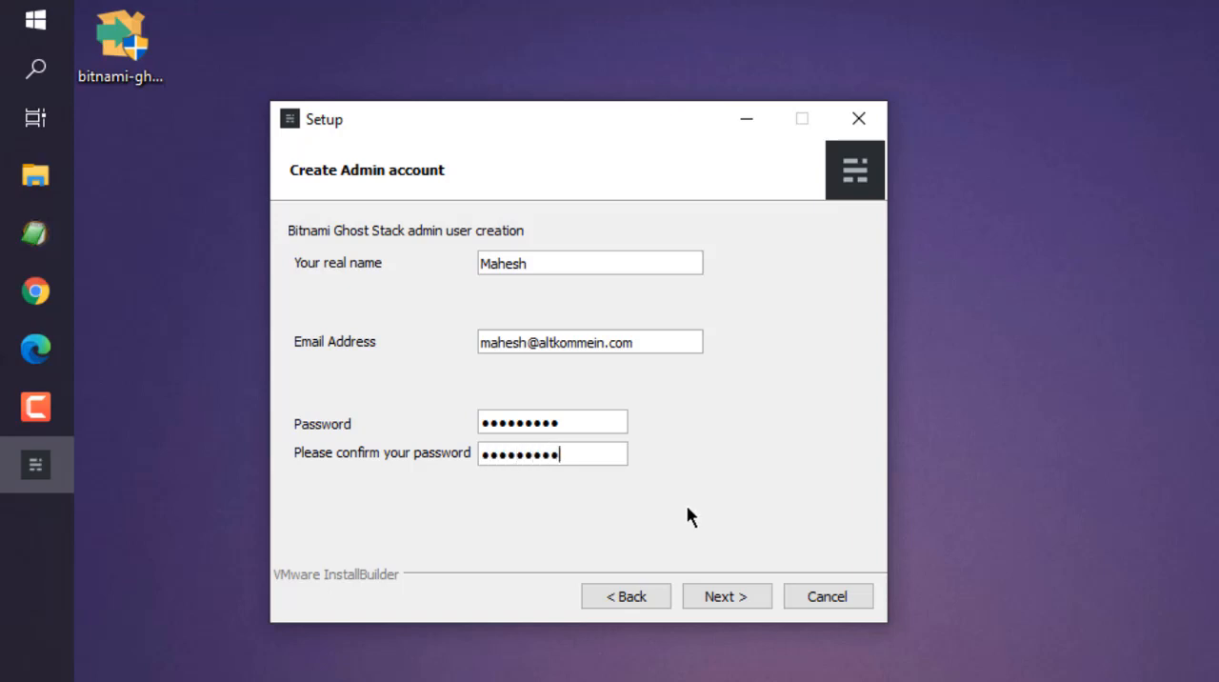
Clear the length and alphanumeric warnings by retyping a 10-character alphanumeric password, then continue.
{"action": "left_click", "coordinate": [727, 595]}
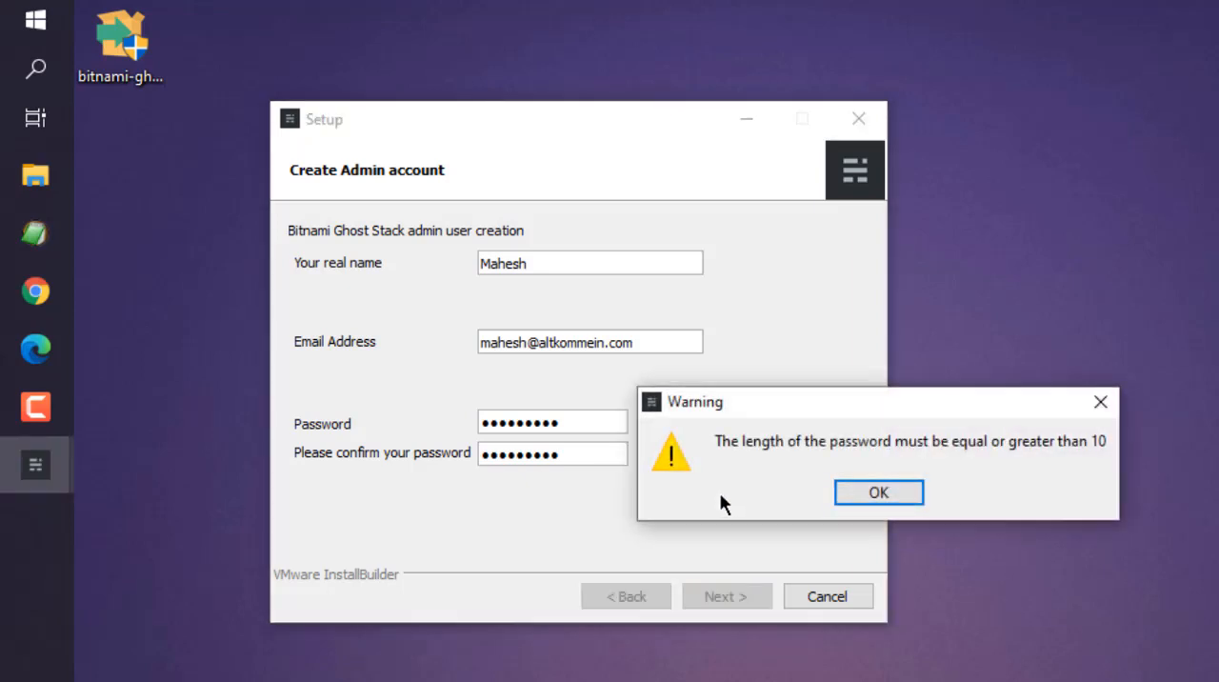
{"action": "mouse_move", "coordinate": [879, 474]}
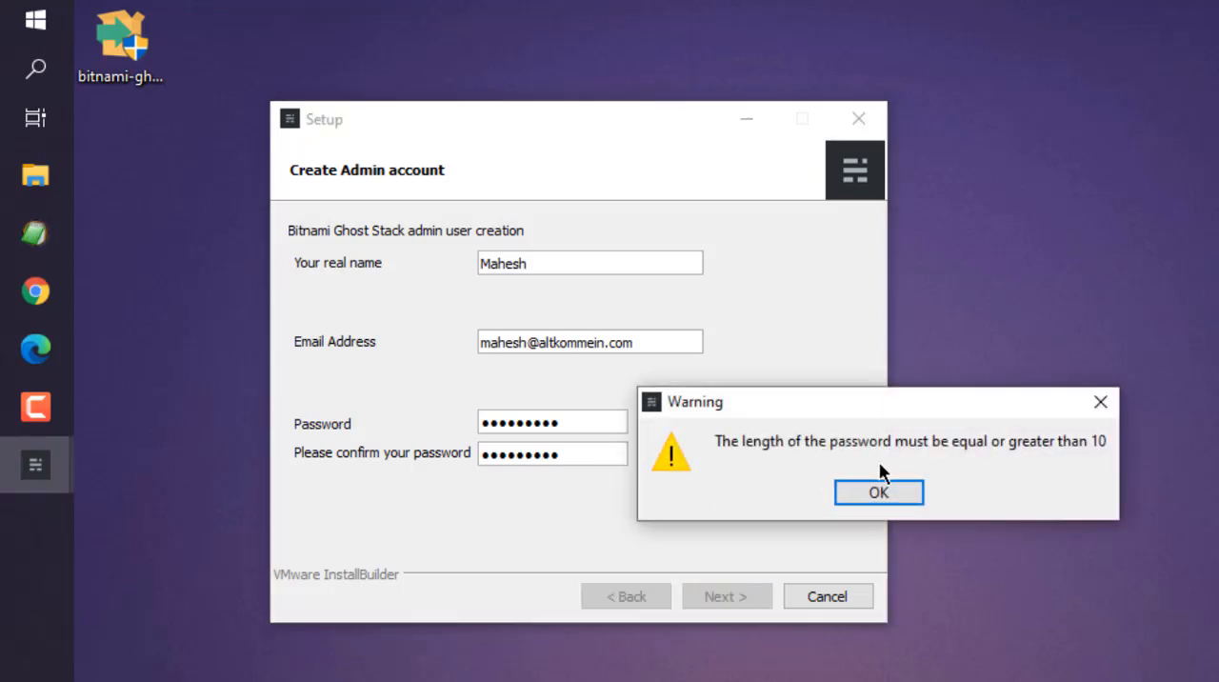
{"action": "left_click", "coordinate": [879, 493]}
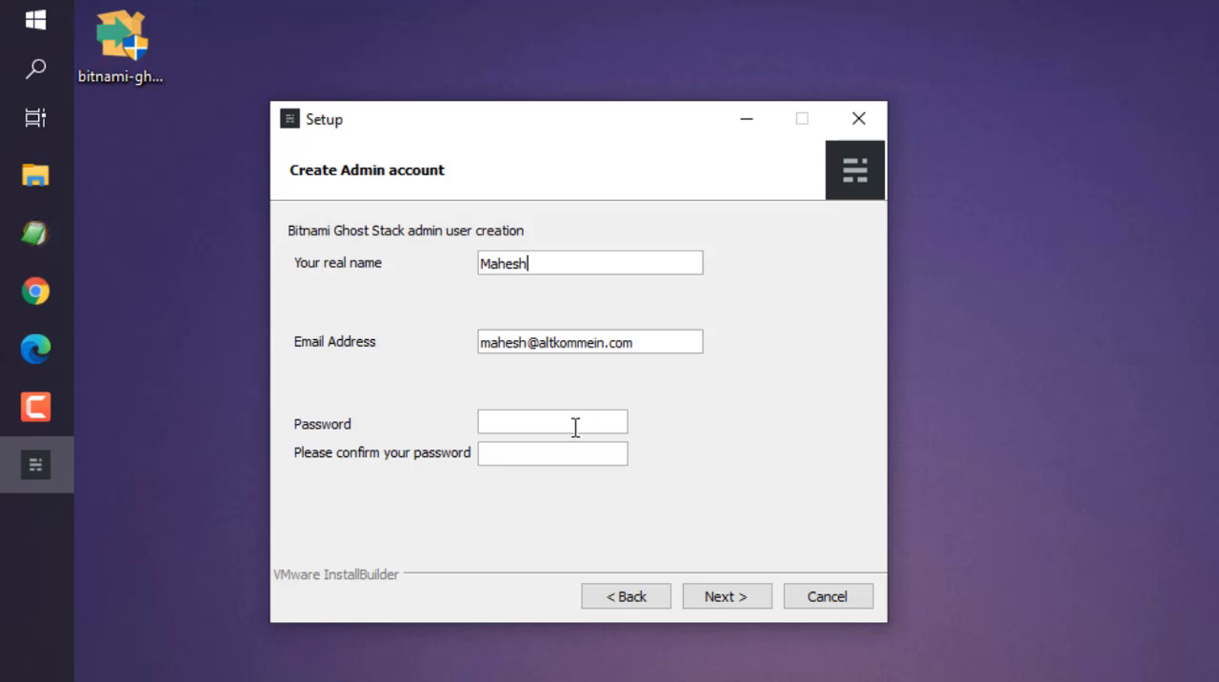
{"action": "type", "text": "••••"}
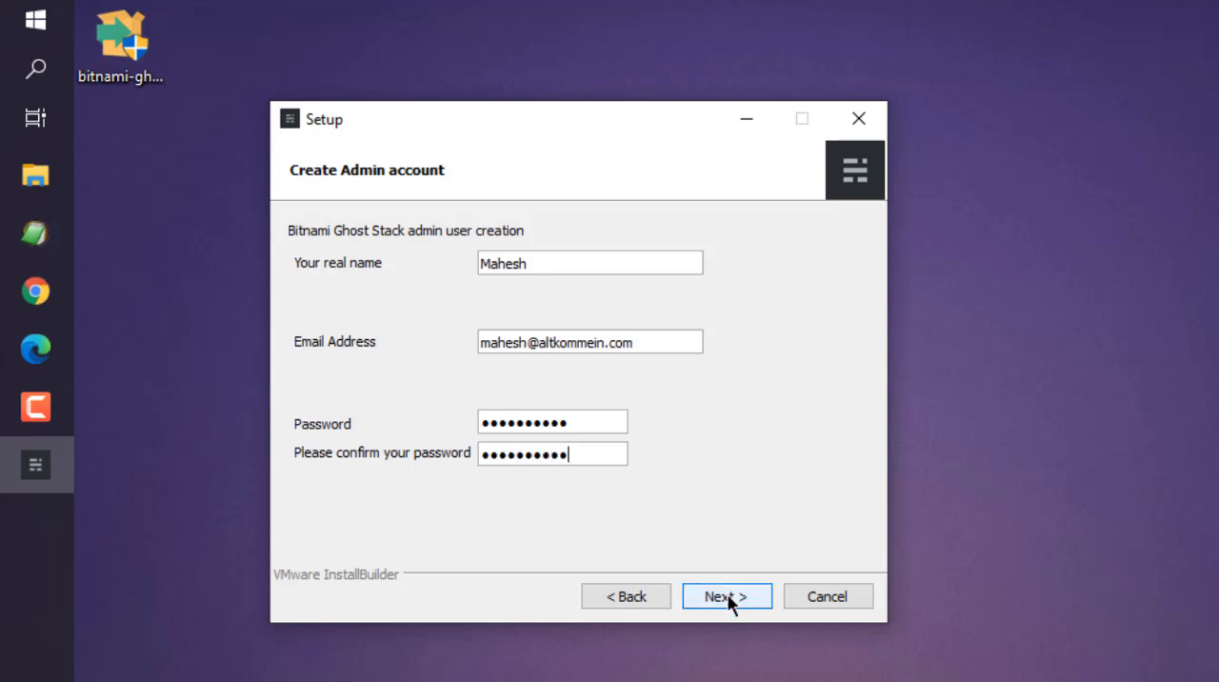
{"action": "left_click", "coordinate": [726, 595]}
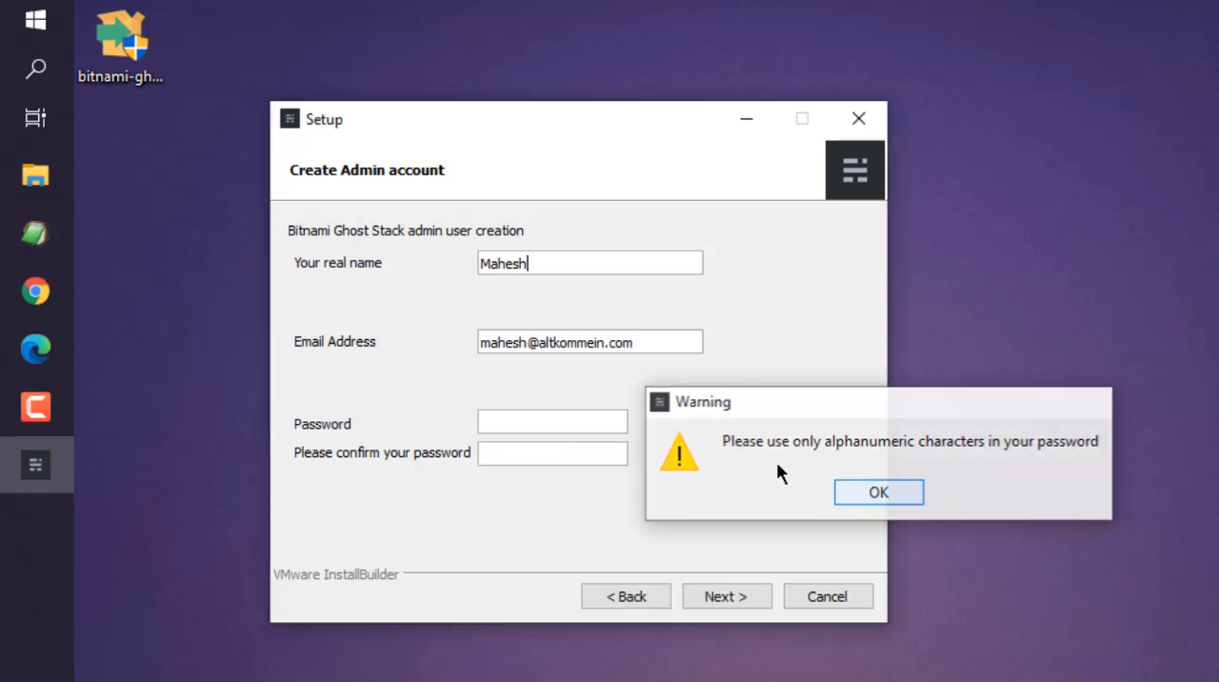
{"action": "left_click", "coordinate": [877, 491]}
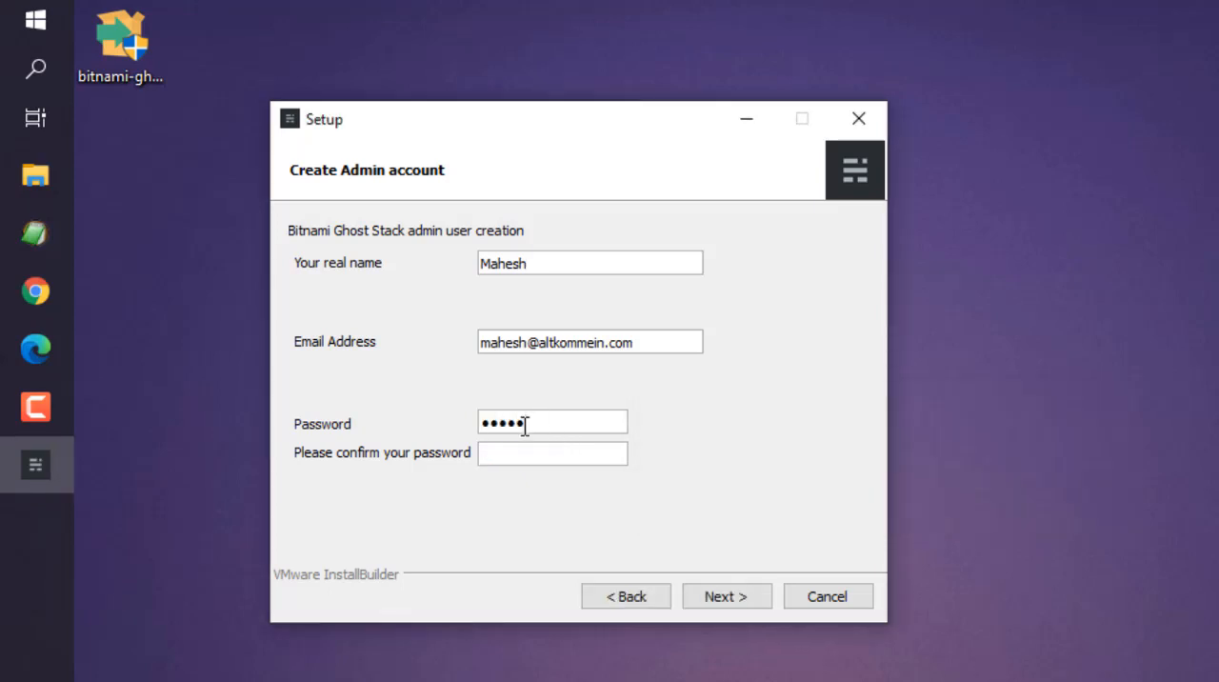
{"action": "type", "text": "•••••"}
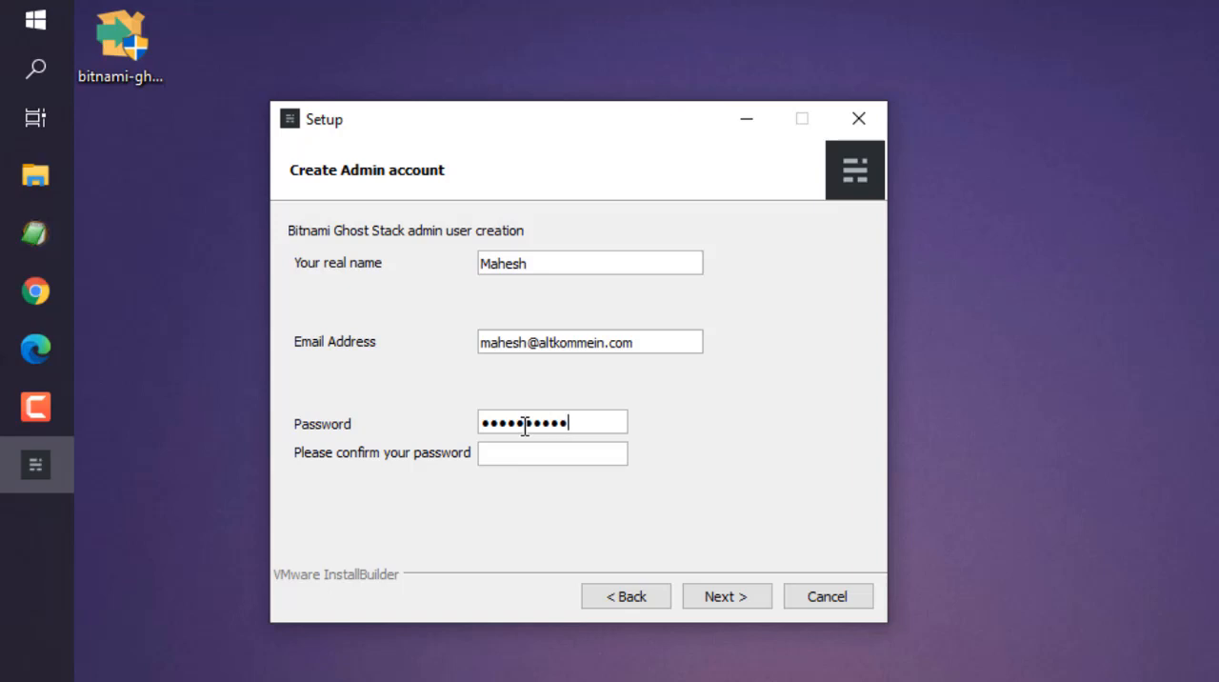
{"action": "type", "text": "•••"}
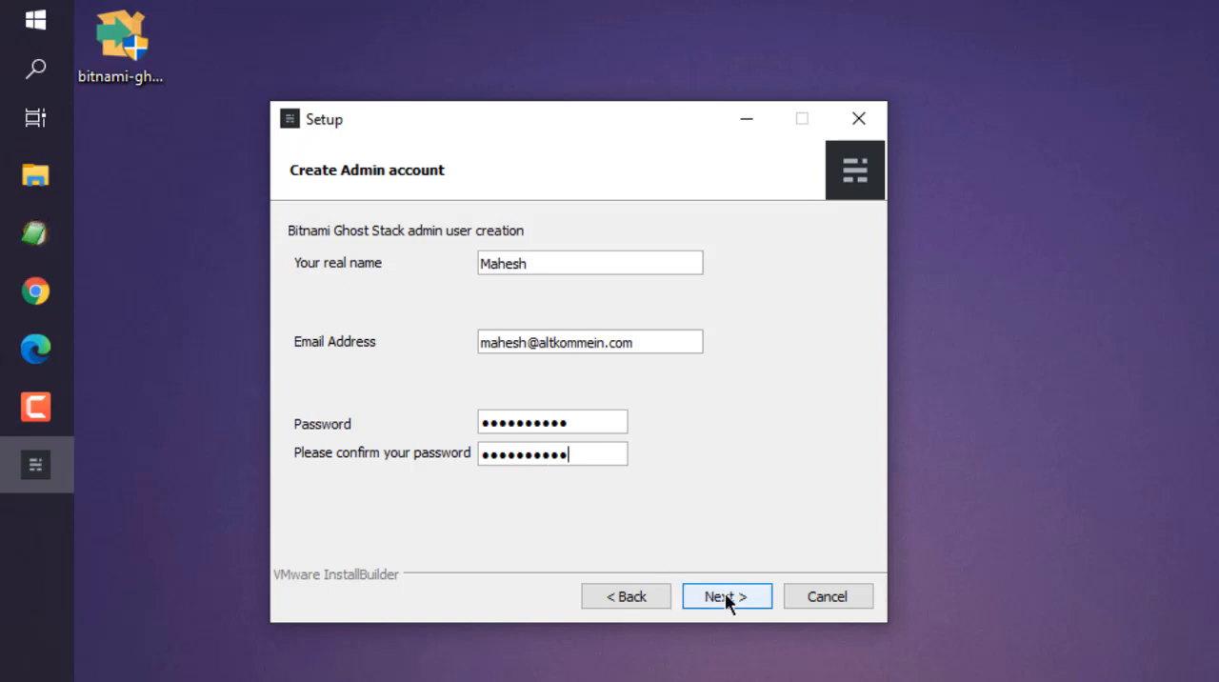
{"action": "left_click", "coordinate": [727, 595]}
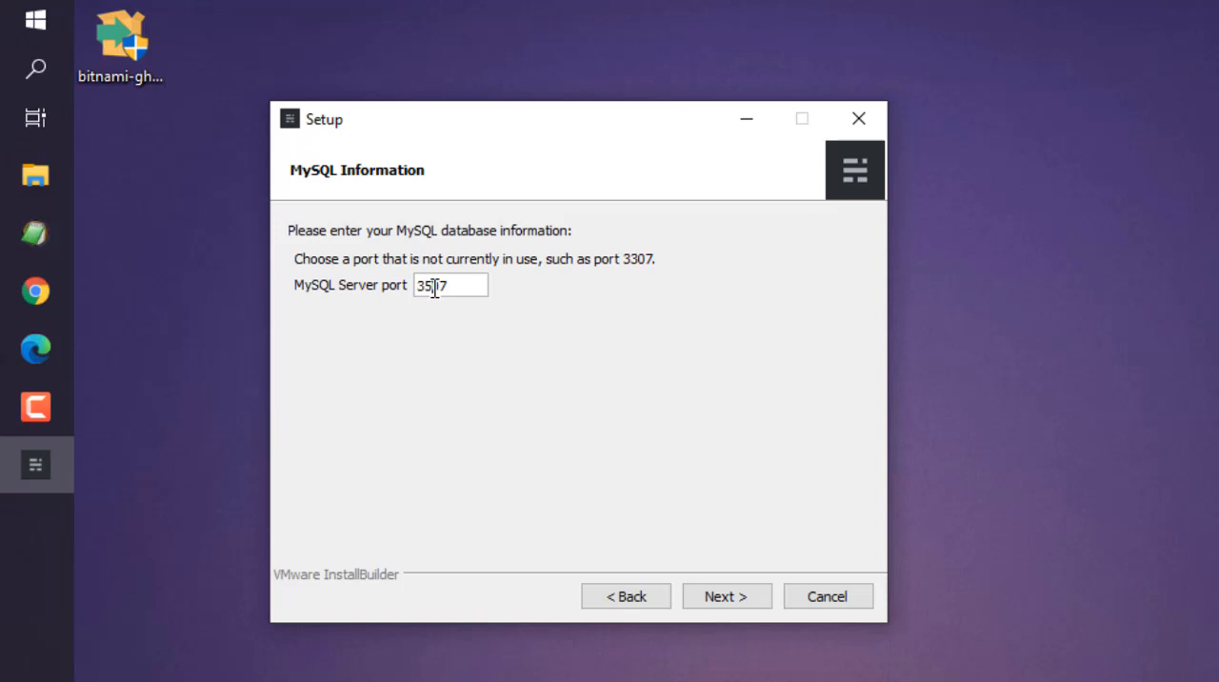
Change the MySQL server port digits so it reads 6607, then continue.
{"action": "double_click", "coordinate": [425, 285]}
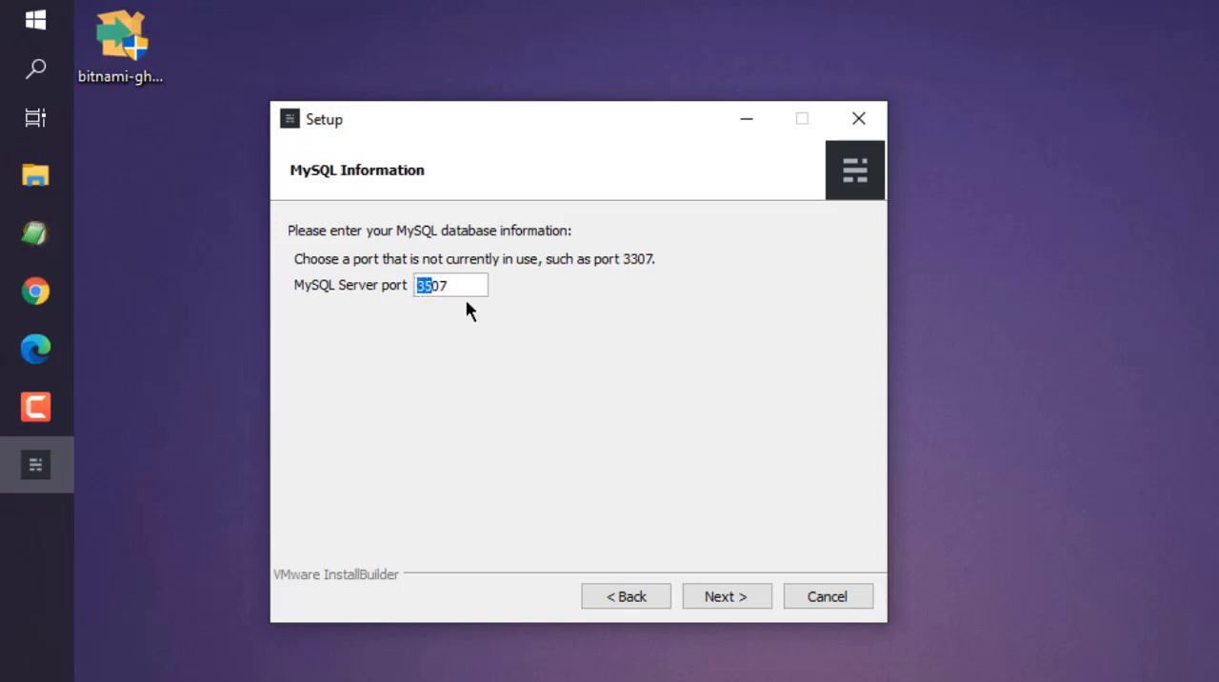
{"action": "left_click", "coordinate": [451, 284]}
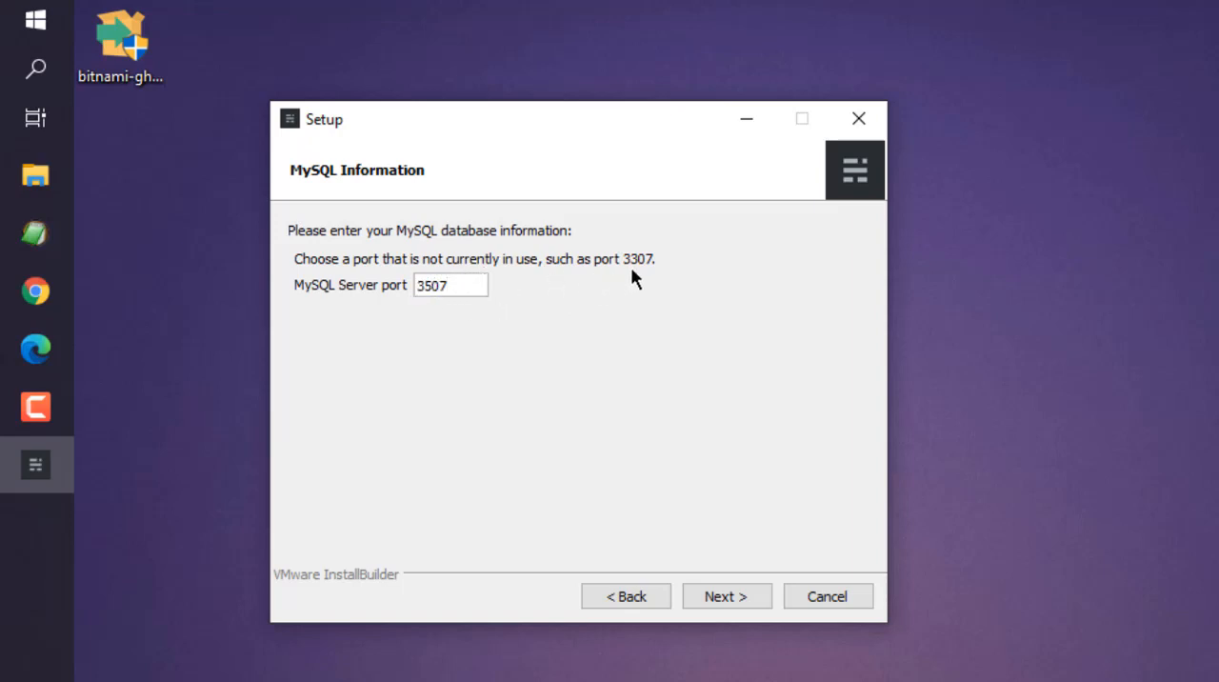
{"action": "mouse_move", "coordinate": [401, 277]}
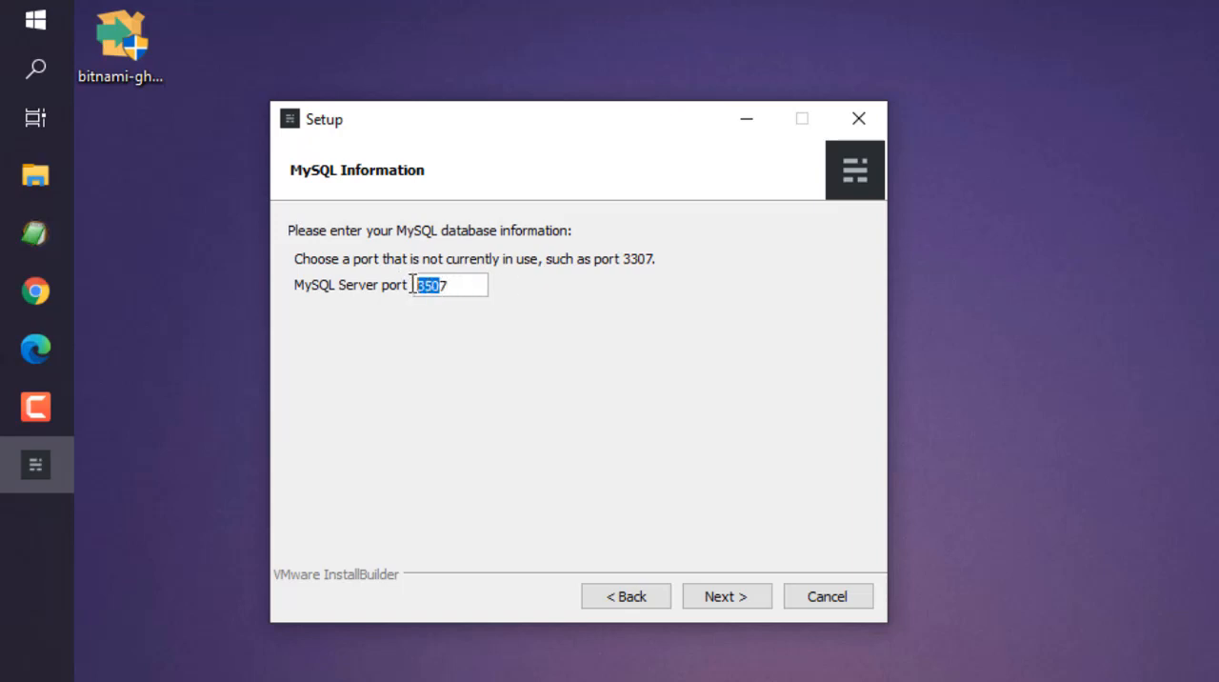
{"action": "type", "text": "6007"}
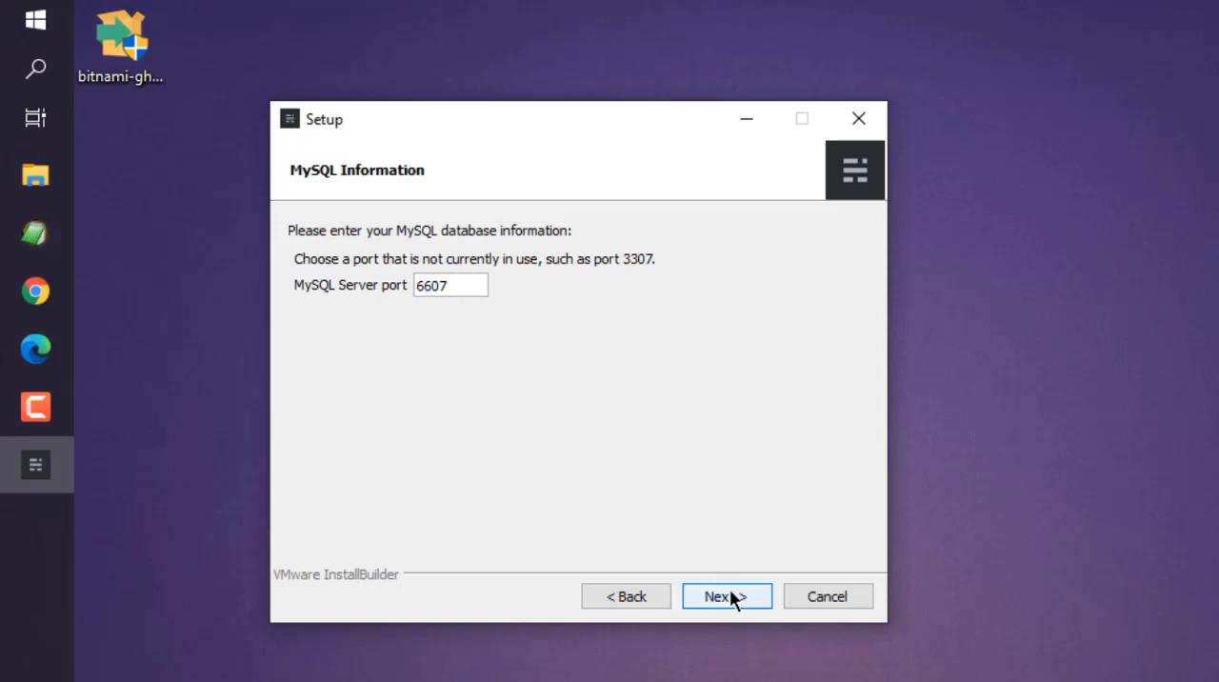
{"action": "left_click", "coordinate": [727, 595]}
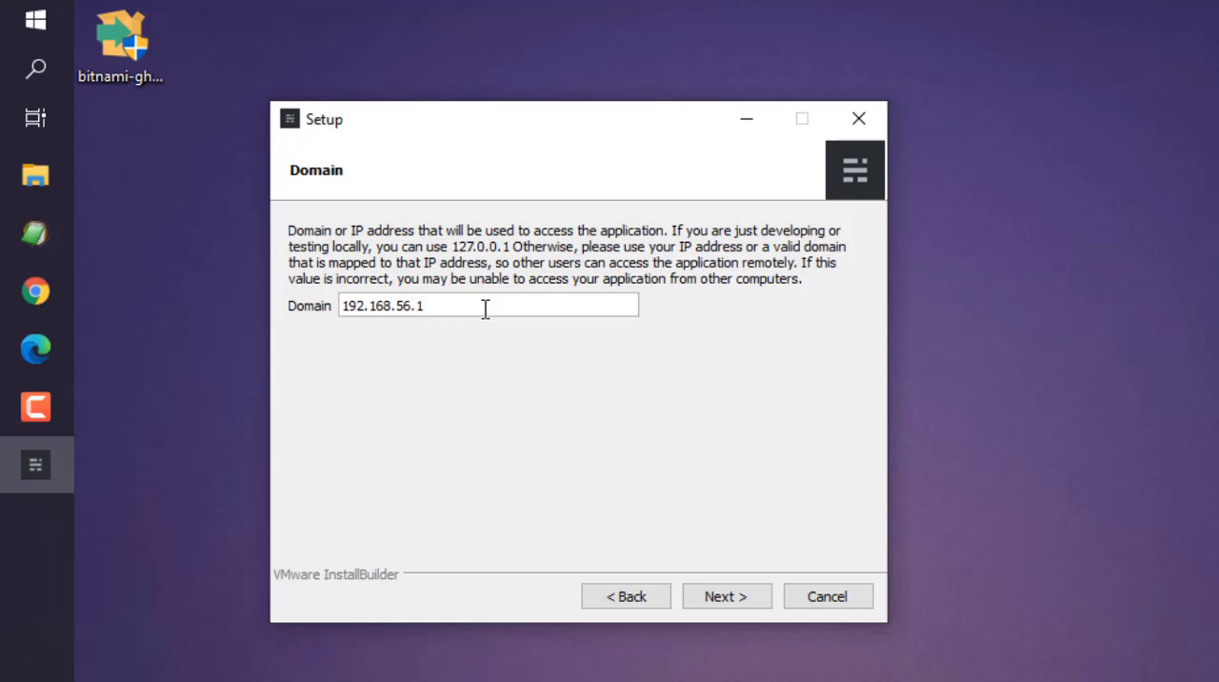
{"action": "mouse_move", "coordinate": [329, 240]}
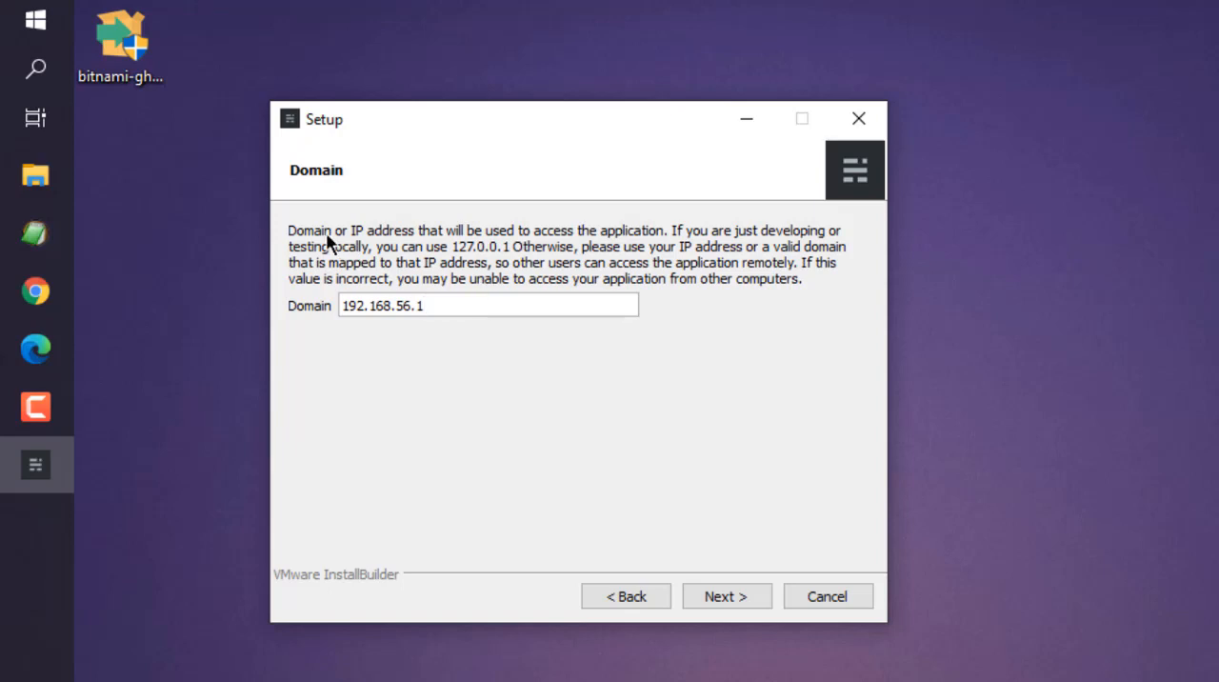
{"action": "mouse_move", "coordinate": [545, 246]}
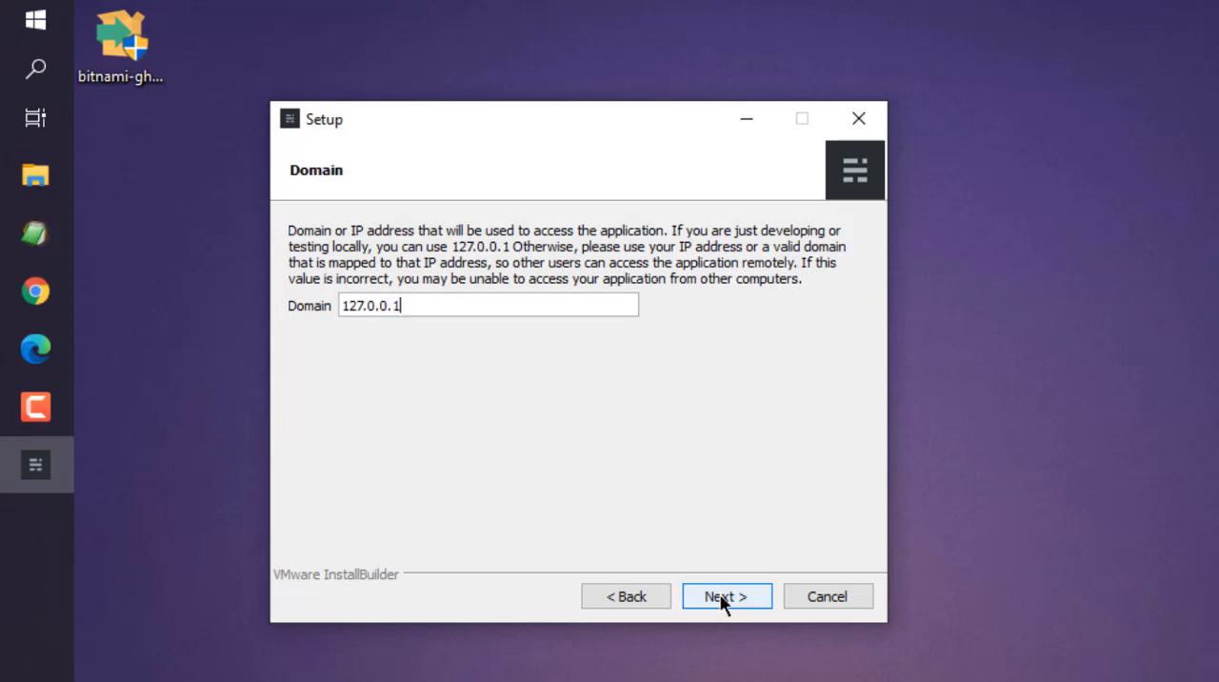
Confirm the 127.0.0.1 domain and continue to the SMTP settings.
{"action": "left_click", "coordinate": [726, 595]}
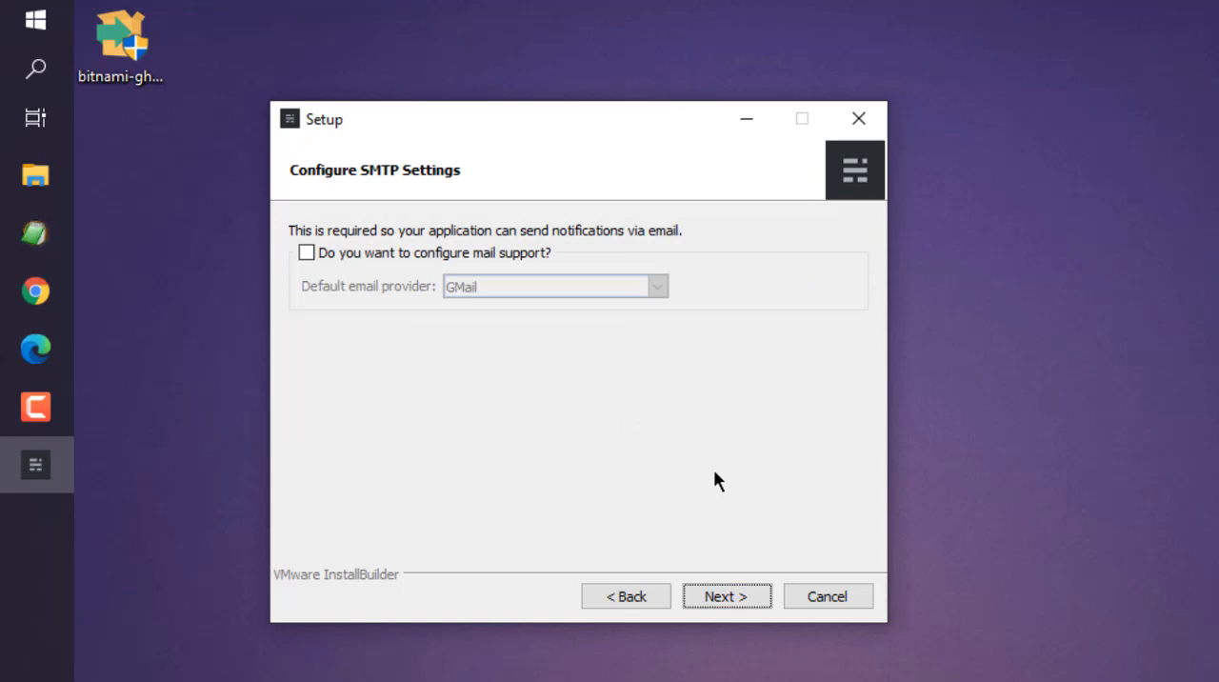
{"action": "mouse_move", "coordinate": [496, 322]}
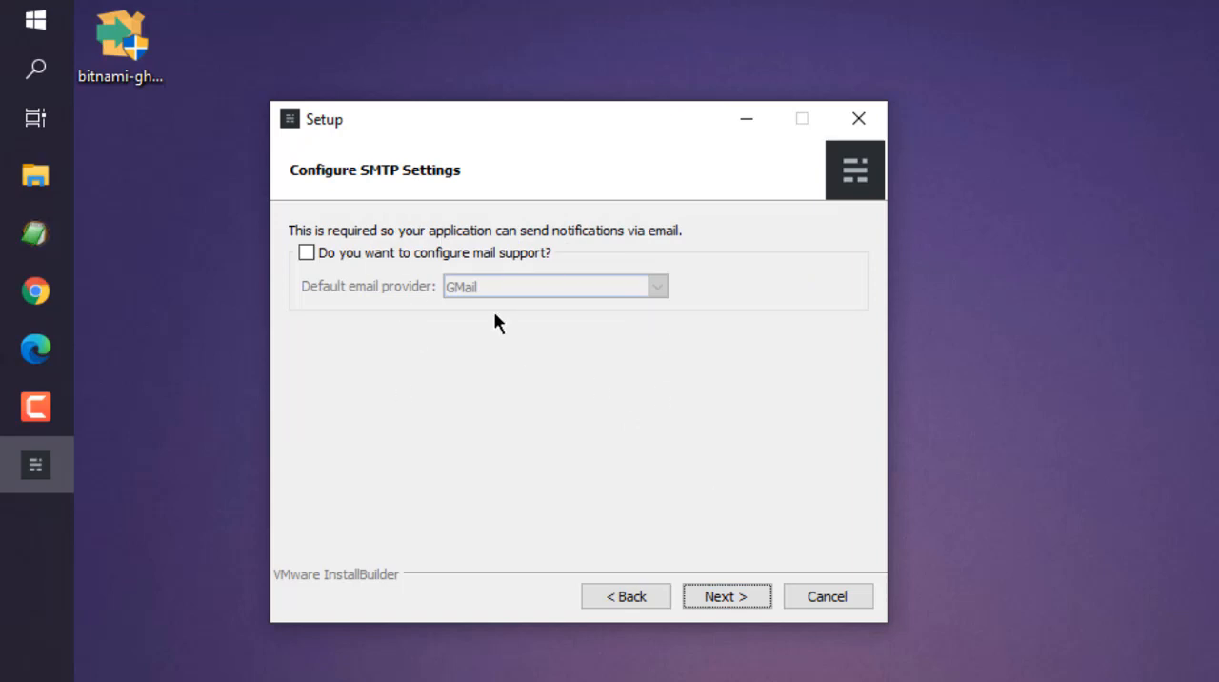
Skip mail support, untick launching Ghost in the cloud, and start the installation.
{"action": "left_click", "coordinate": [726, 595]}
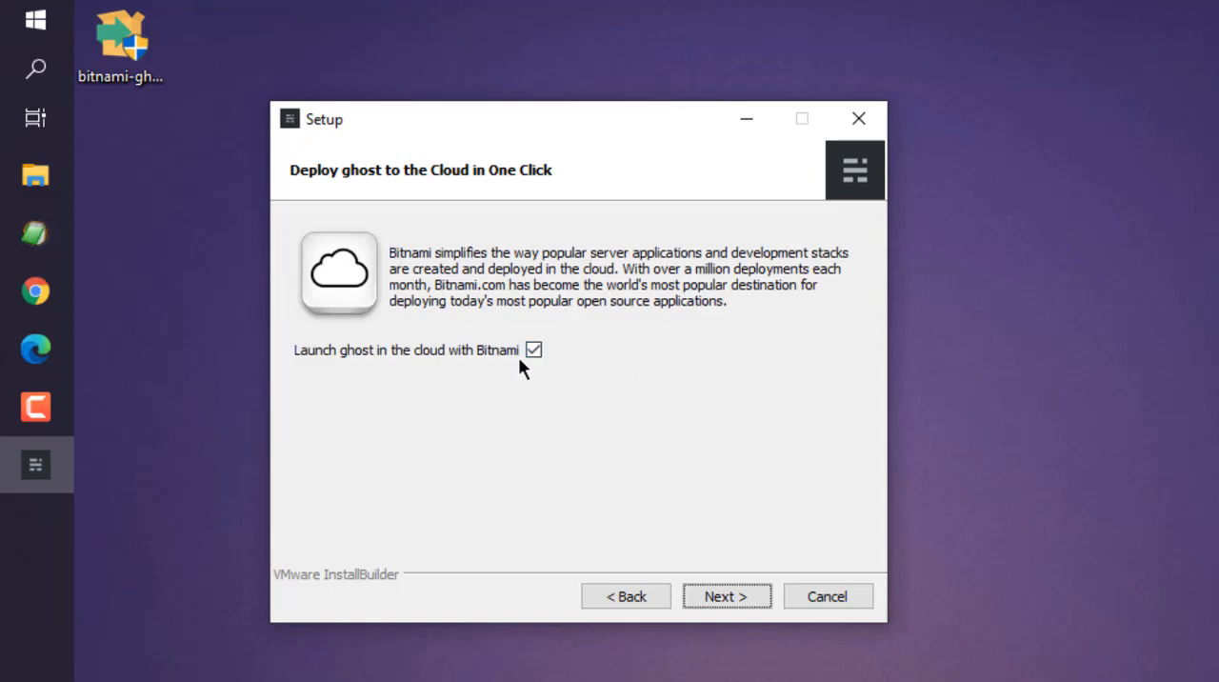
{"action": "left_click", "coordinate": [534, 349]}
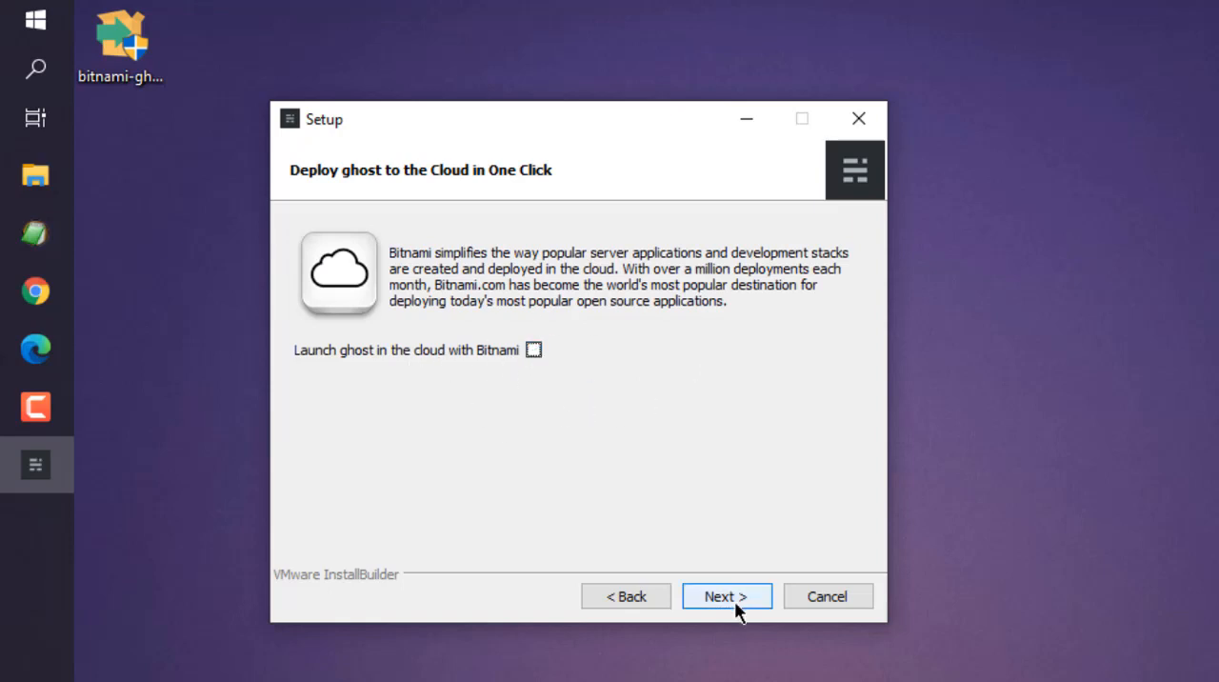
{"action": "left_click", "coordinate": [727, 595]}
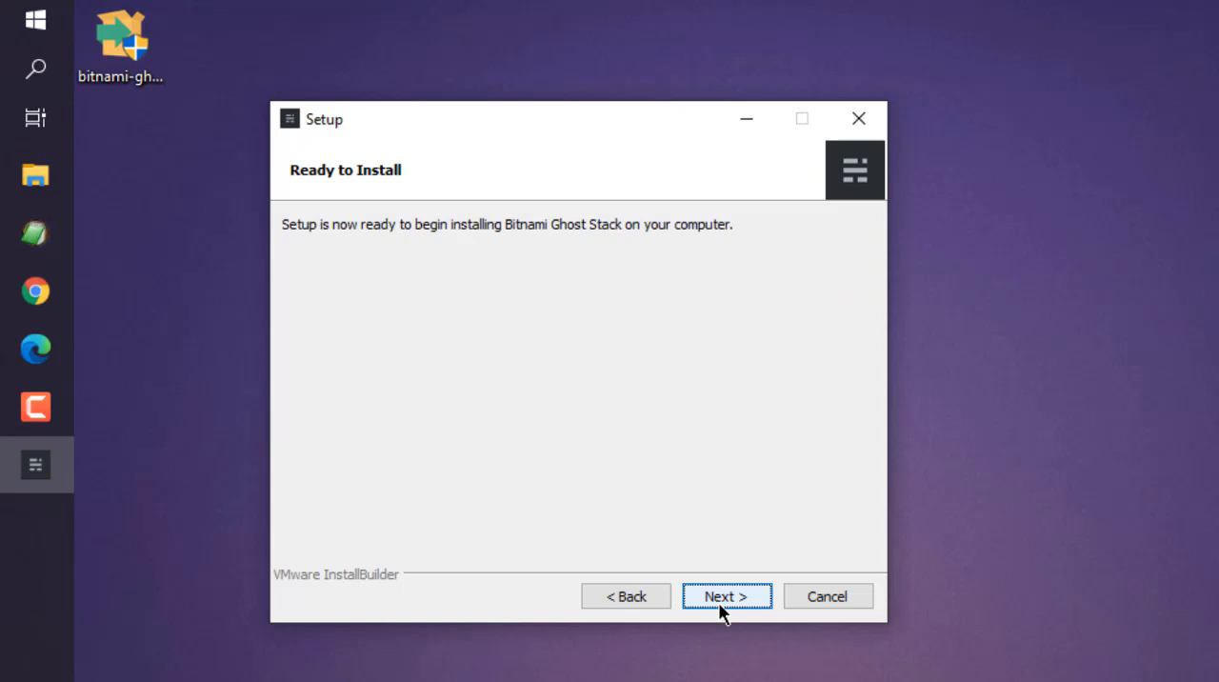
{"action": "left_click", "coordinate": [726, 595]}
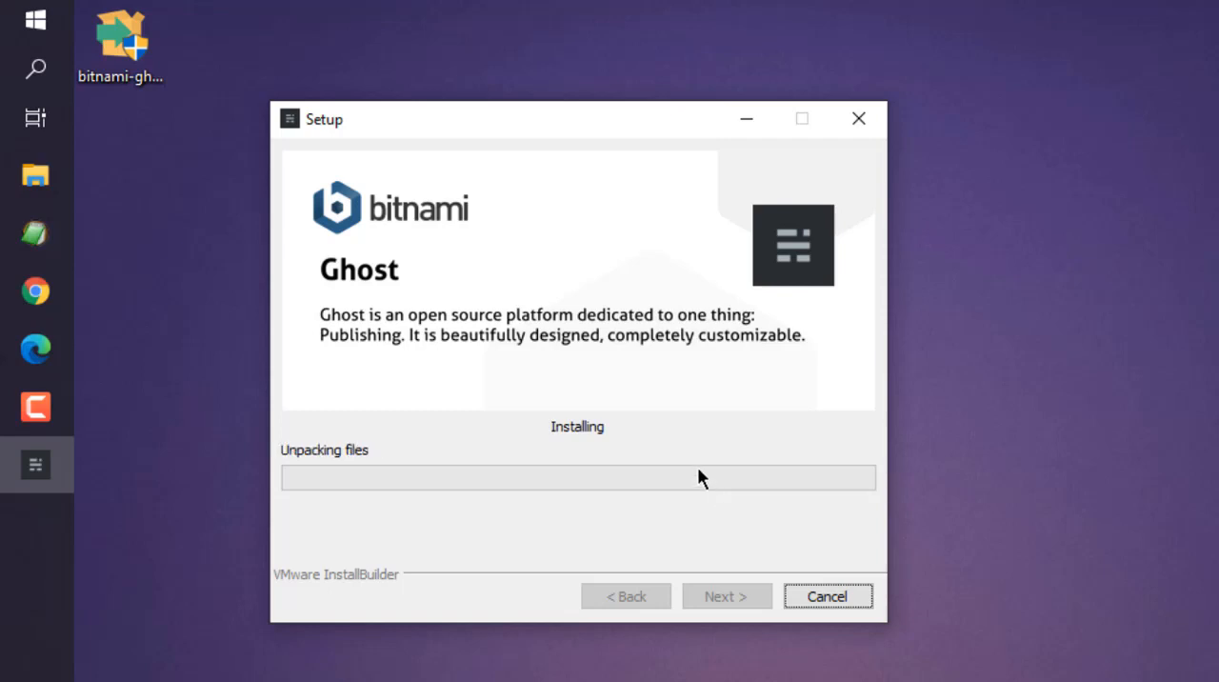
{"action": "mouse_move", "coordinate": [171, 454]}
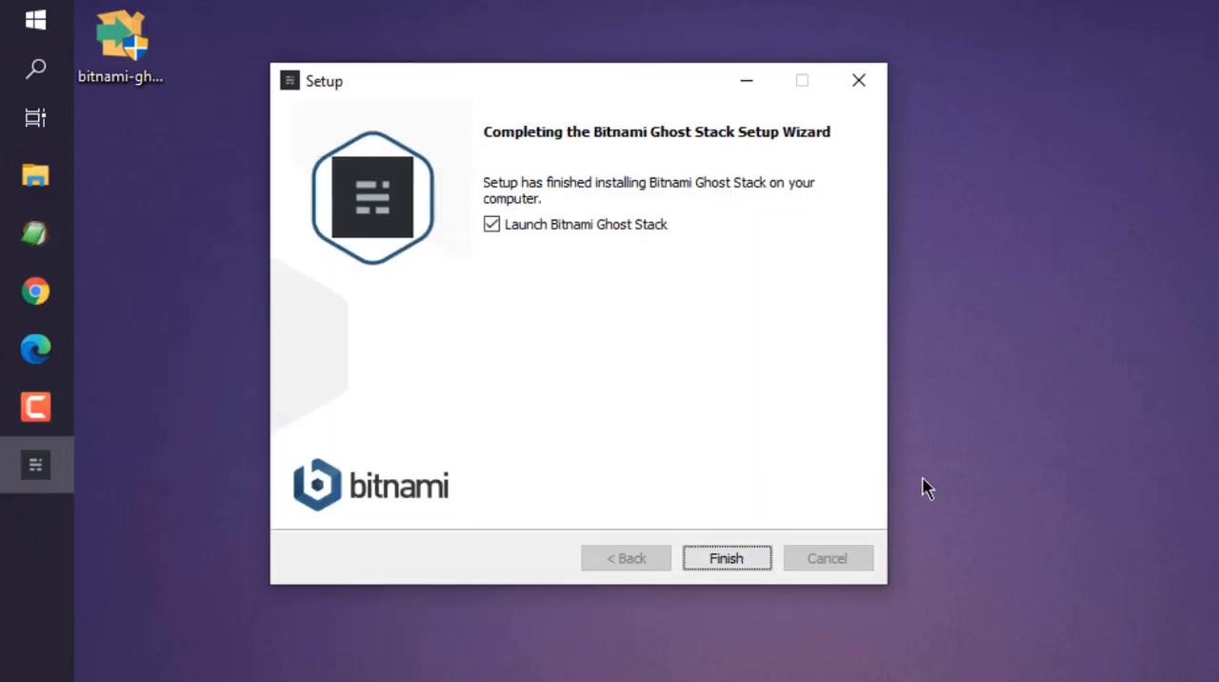
{"action": "mouse_move", "coordinate": [470, 288]}
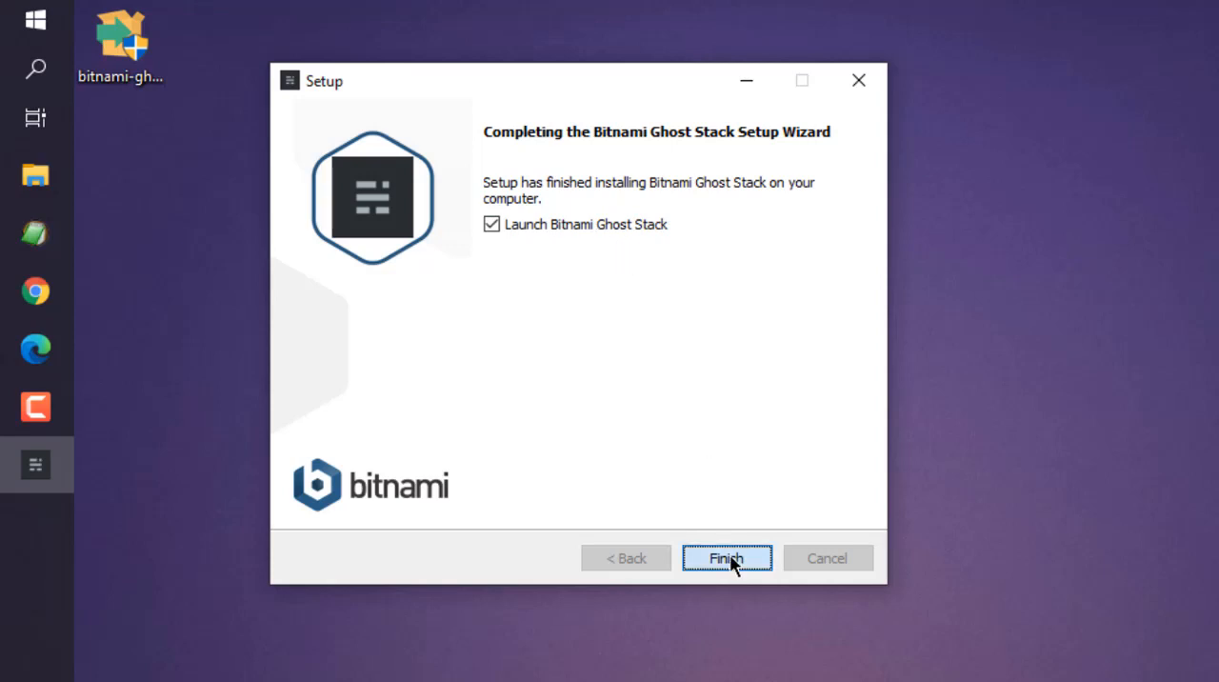
Finish the installer with 'Launch Bitnami Ghost Stack' checked, opening the Ghost site at 127.0.0.1.
{"action": "left_click", "coordinate": [726, 559]}
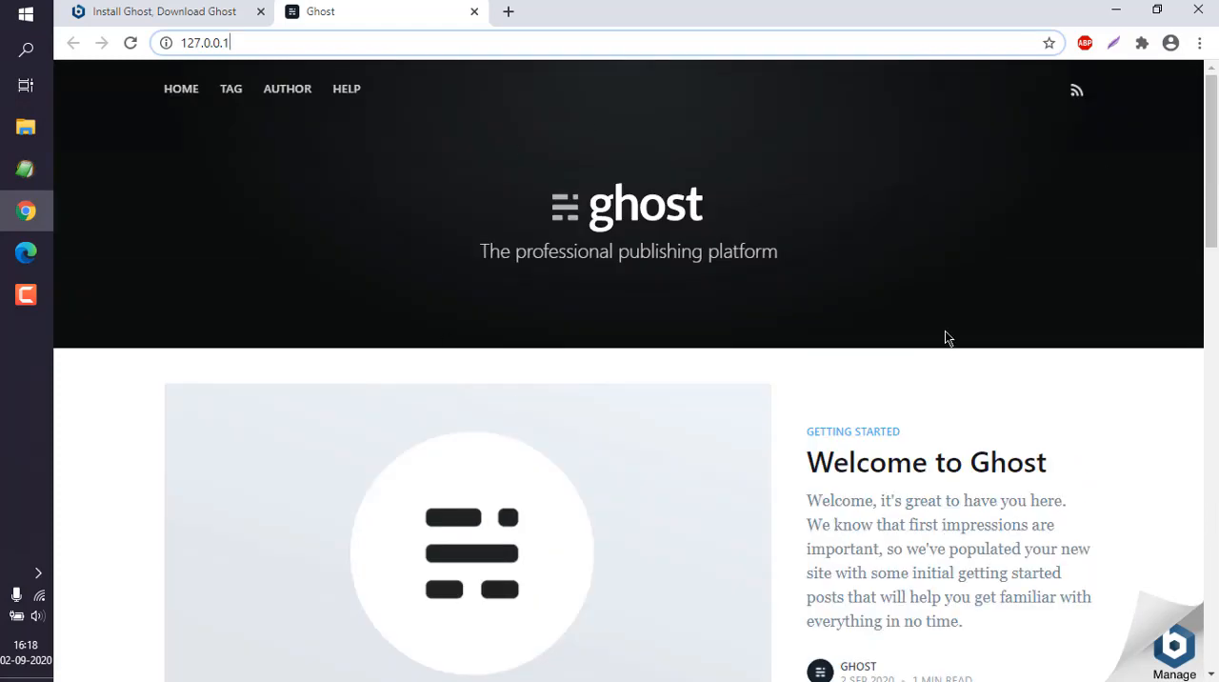
{"action": "mouse_move", "coordinate": [600, 276]}
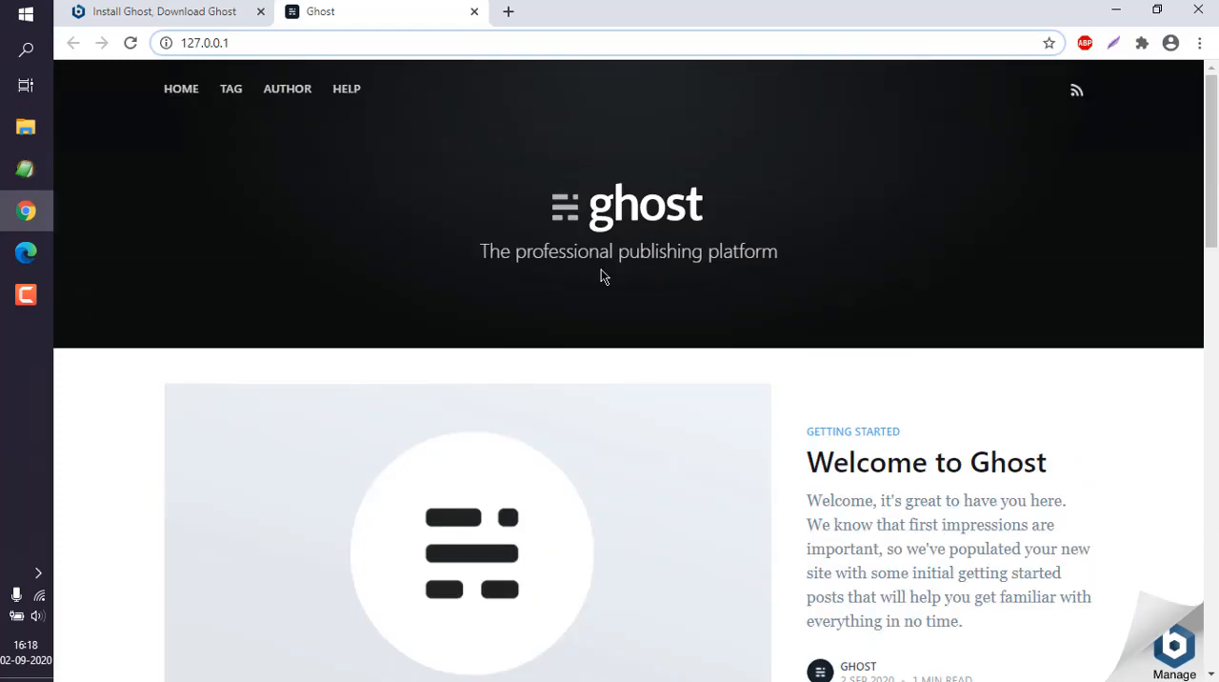